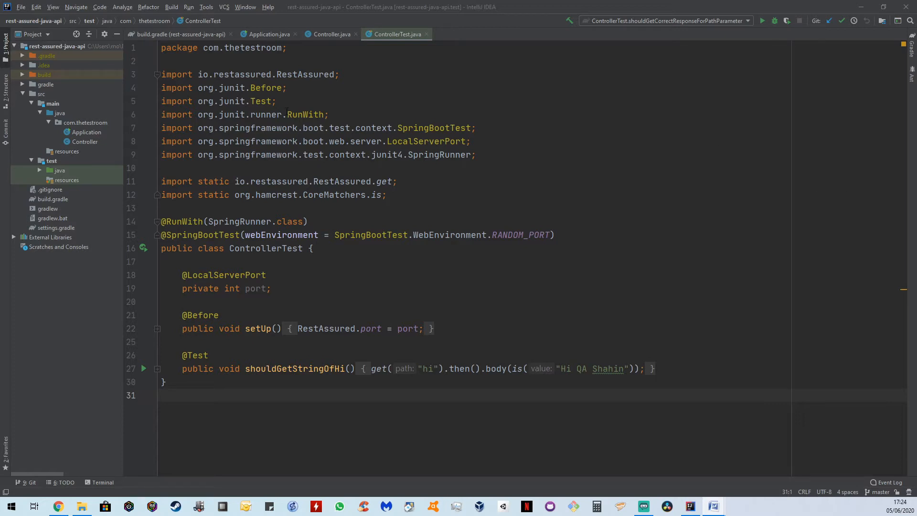
{"action": "left_click", "coordinate": [267, 35]}
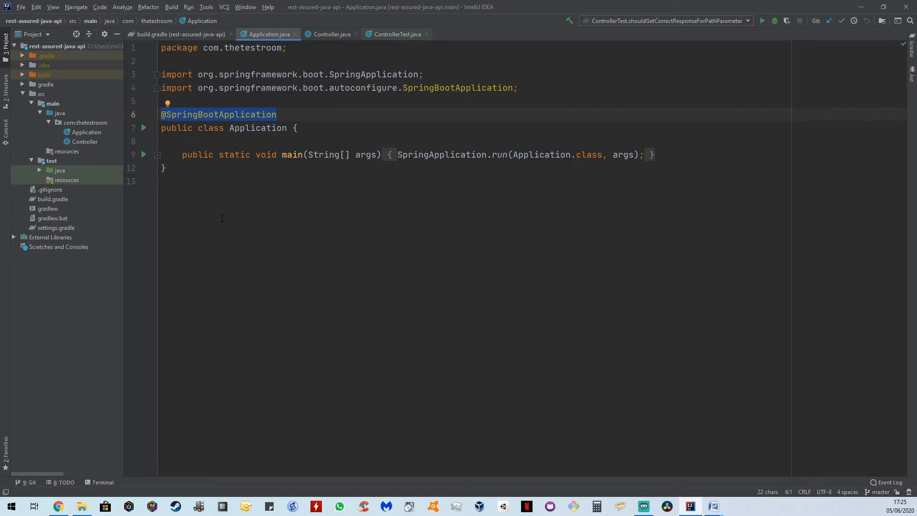
{"action": "mouse_move", "coordinate": [220, 215]}
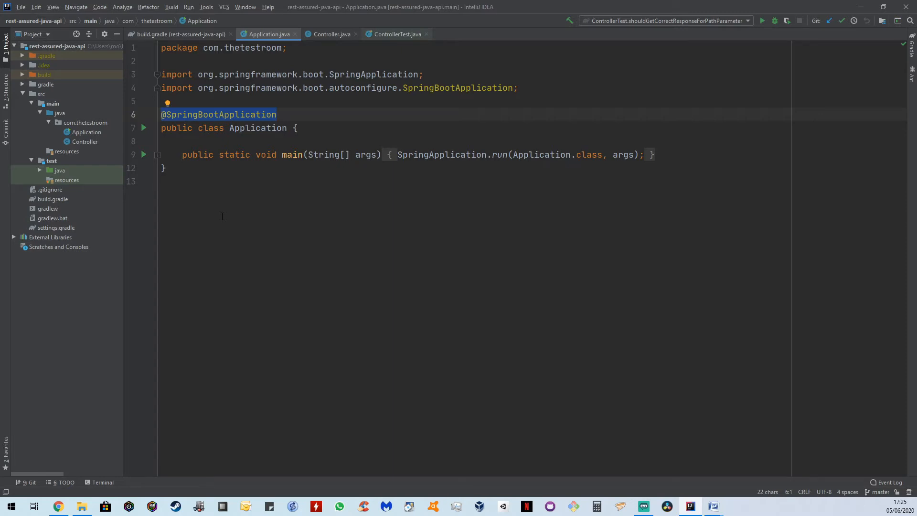
{"action": "mouse_move", "coordinate": [234, 203]}
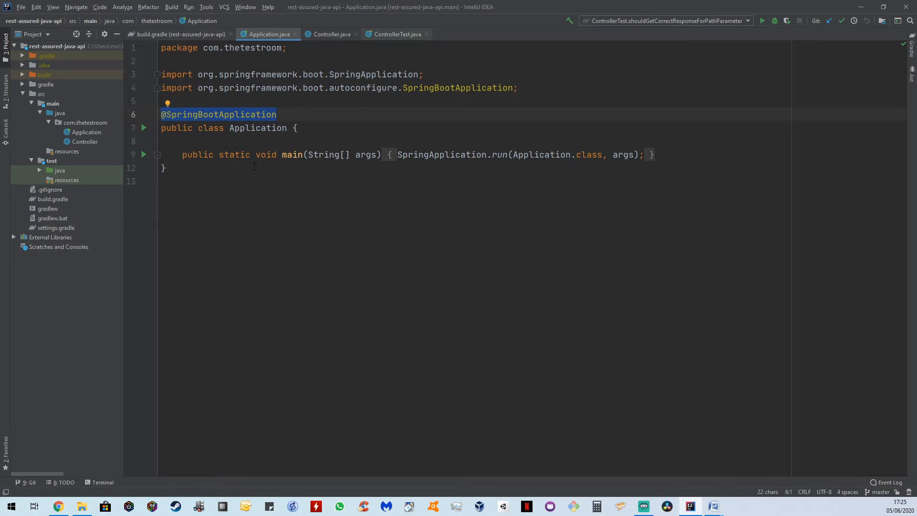
{"action": "mouse_move", "coordinate": [317, 184]}
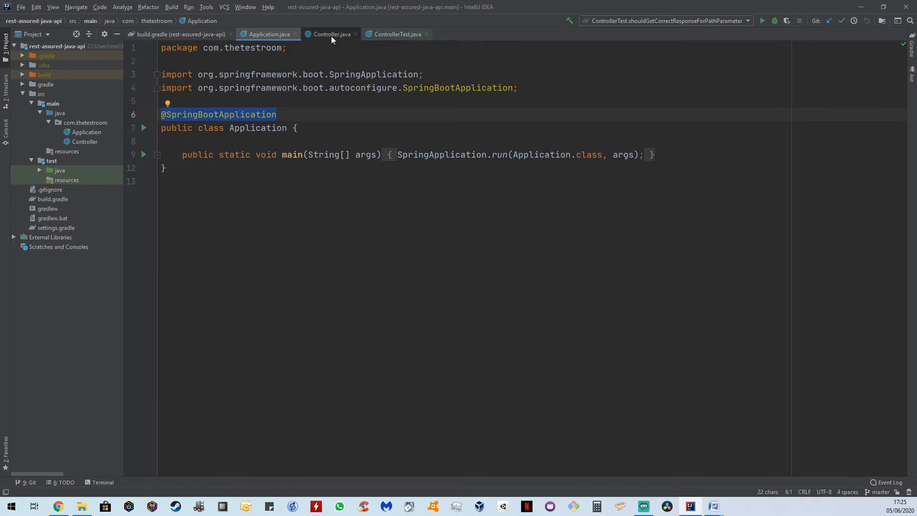
Review the Controller's sayHello method mapped to /hi that returns the greeting string
{"action": "left_click", "coordinate": [331, 34]}
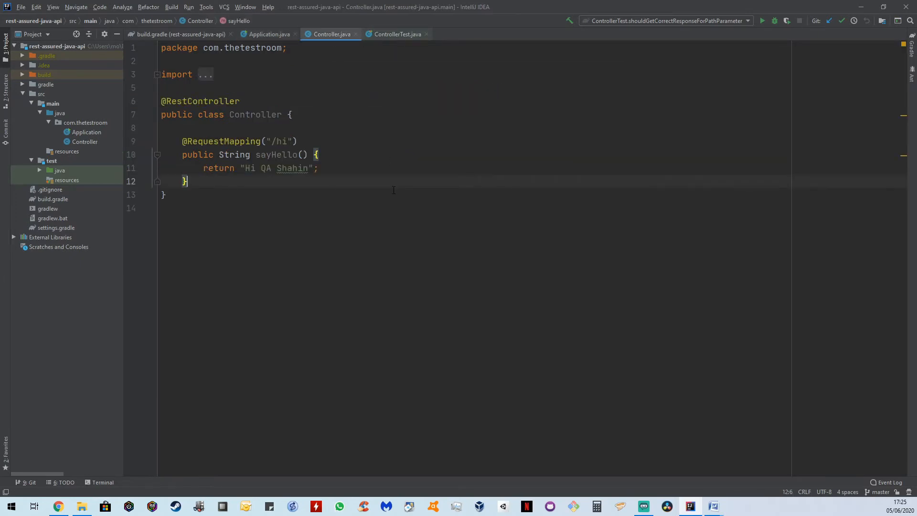
{"action": "left_click", "coordinate": [237, 101]}
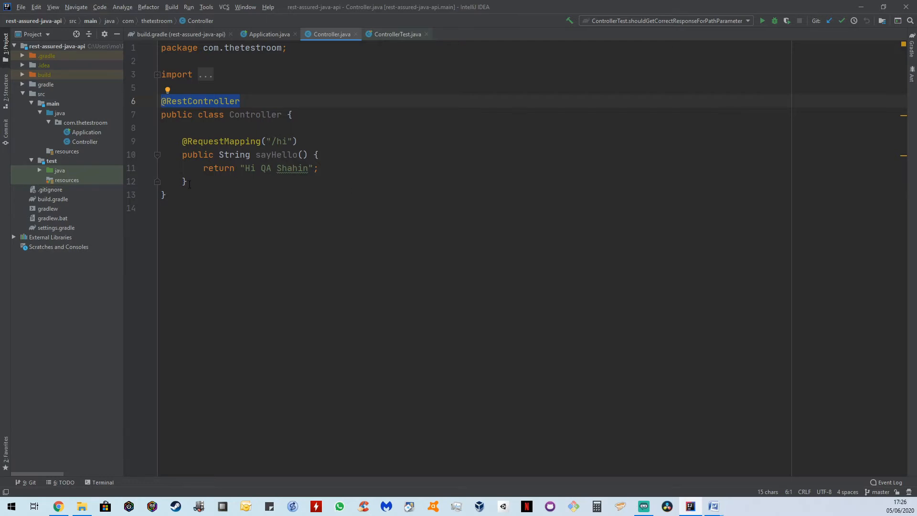
{"action": "left_click_drag", "start_coordinate": [182, 155], "coordinate": [187, 181]}
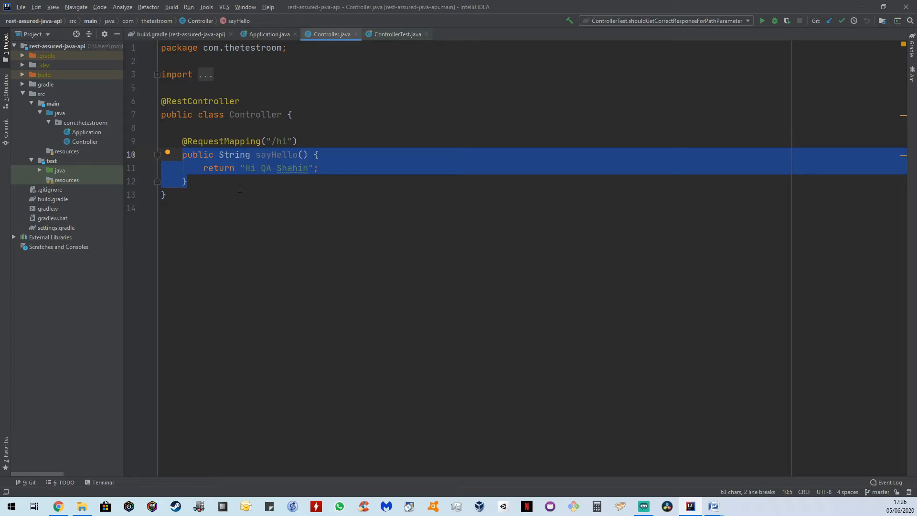
{"action": "mouse_move", "coordinate": [297, 177]}
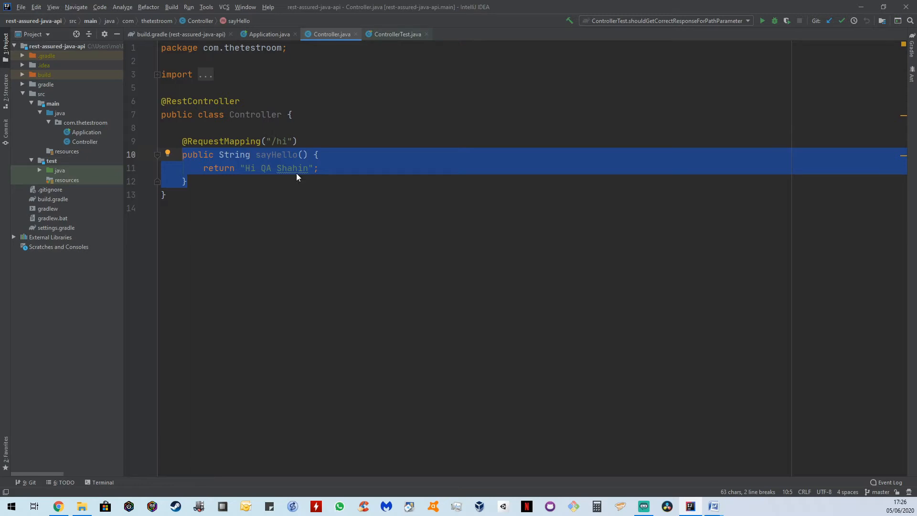
{"action": "mouse_move", "coordinate": [283, 167]}
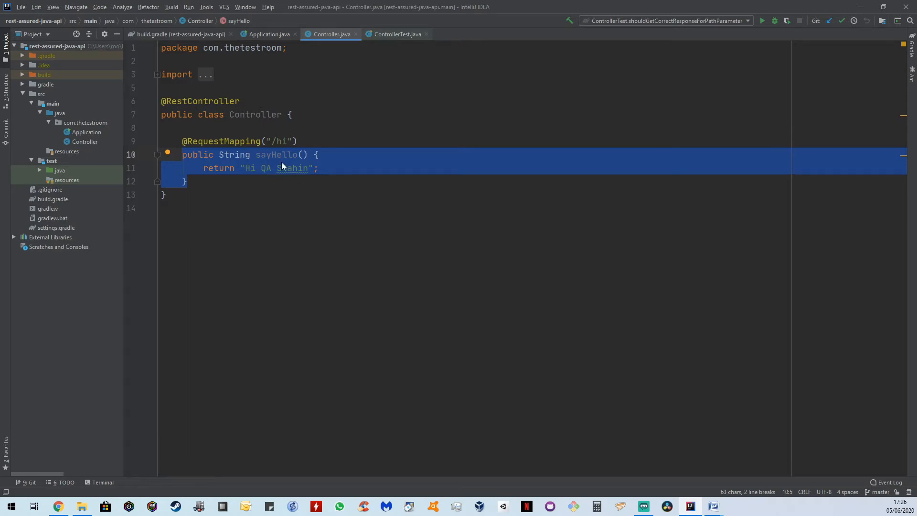
{"action": "left_click", "coordinate": [281, 167]}
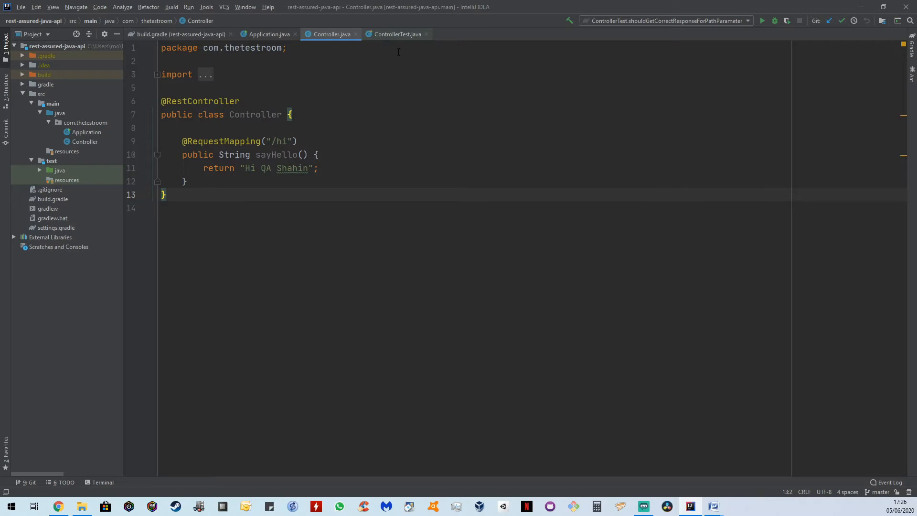
Compare the ControllerTest random-port SpringBootTest setup against the Controller class
{"action": "left_click", "coordinate": [399, 34]}
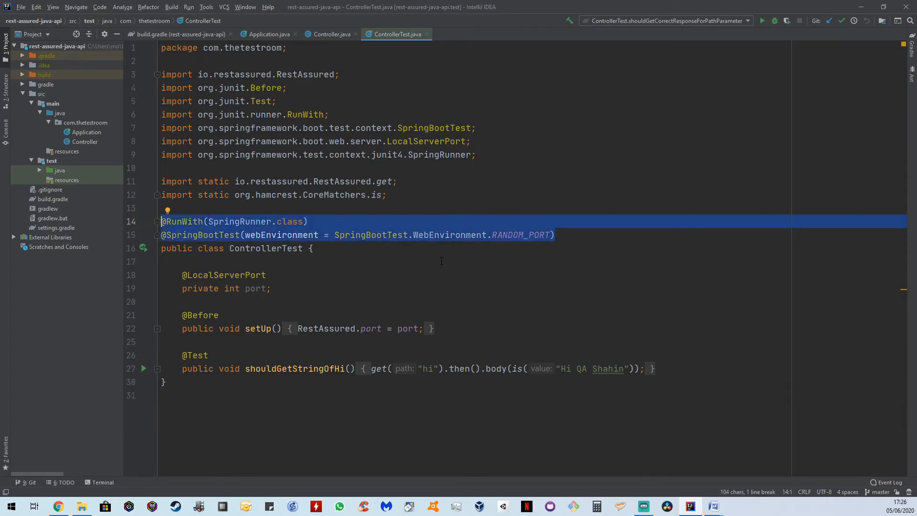
{"action": "mouse_move", "coordinate": [432, 256]}
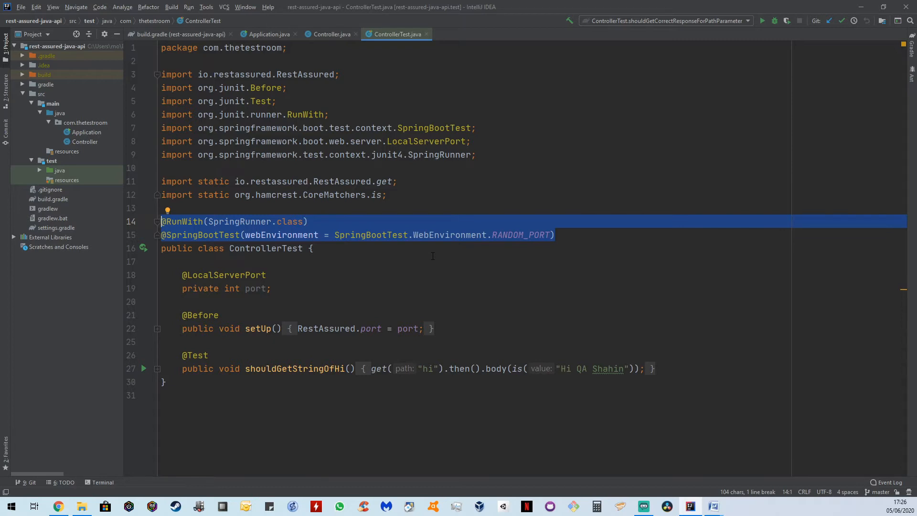
{"action": "mouse_move", "coordinate": [437, 254]}
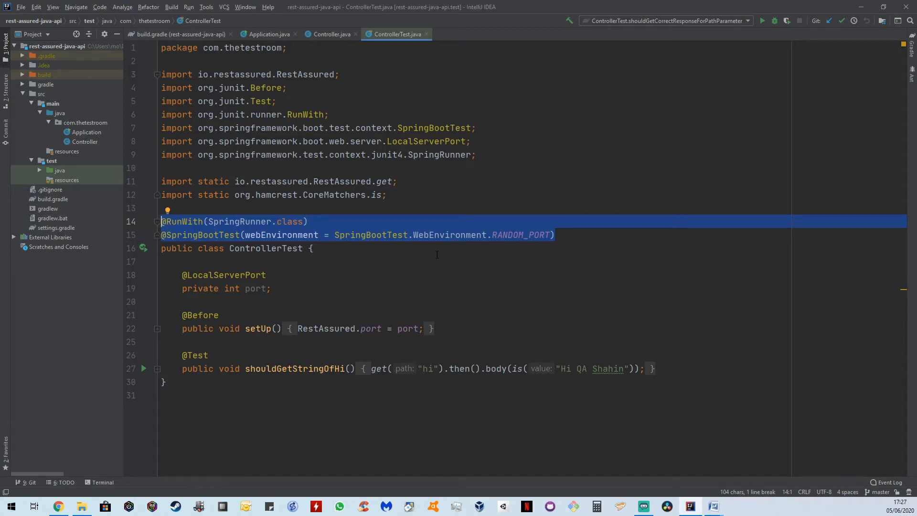
{"action": "left_click", "coordinate": [557, 235]}
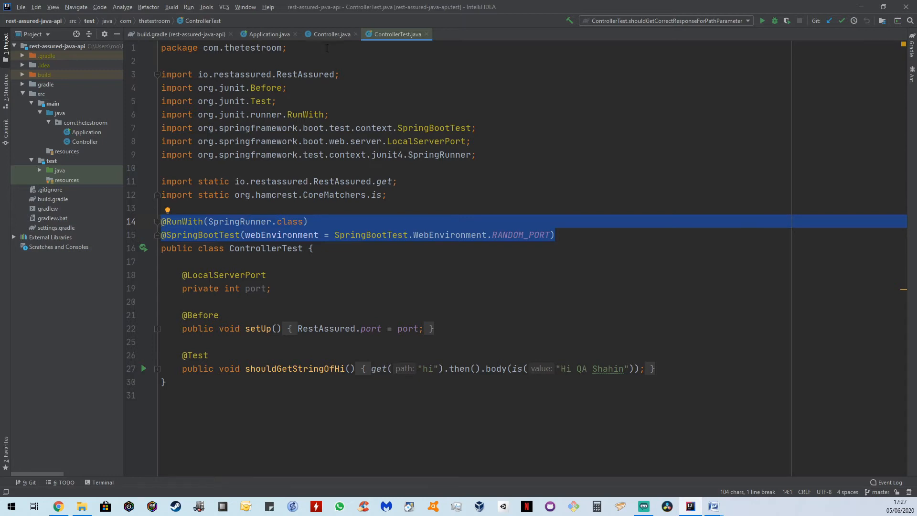
{"action": "left_click", "coordinate": [330, 35]}
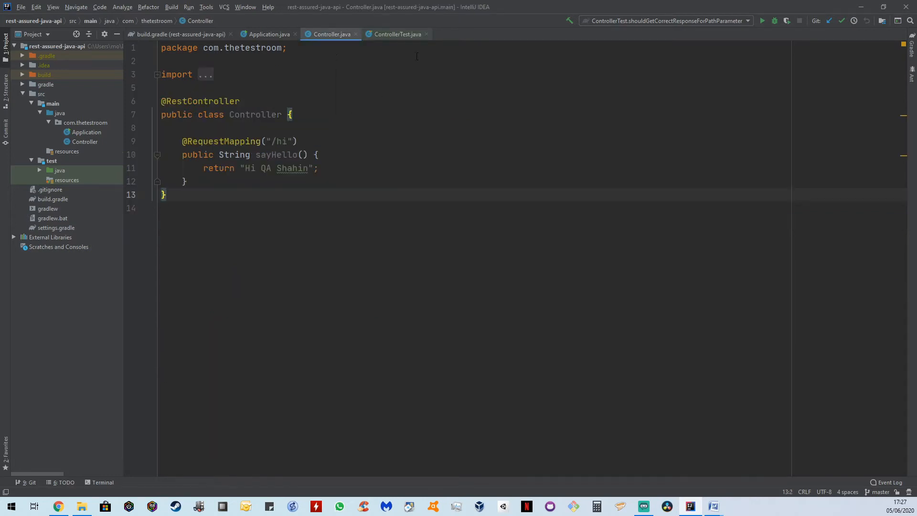
{"action": "left_click", "coordinate": [398, 34]}
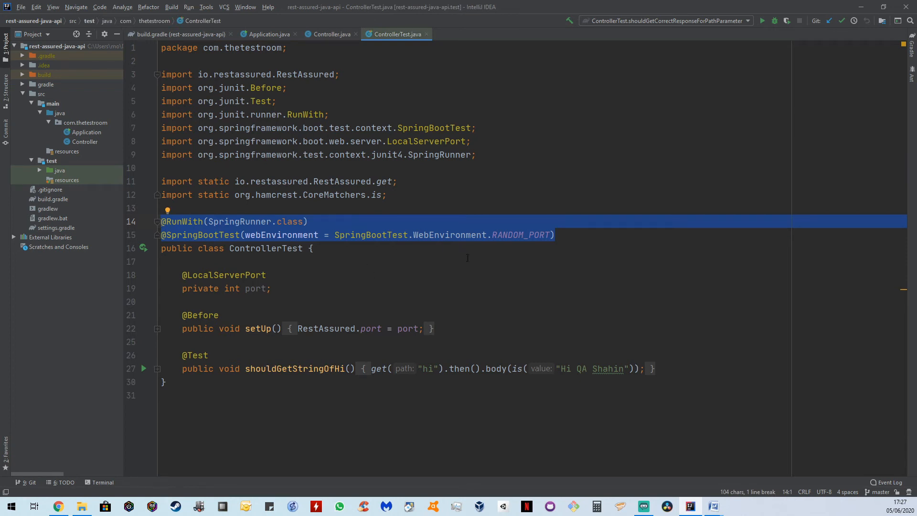
{"action": "left_click", "coordinate": [463, 258]}
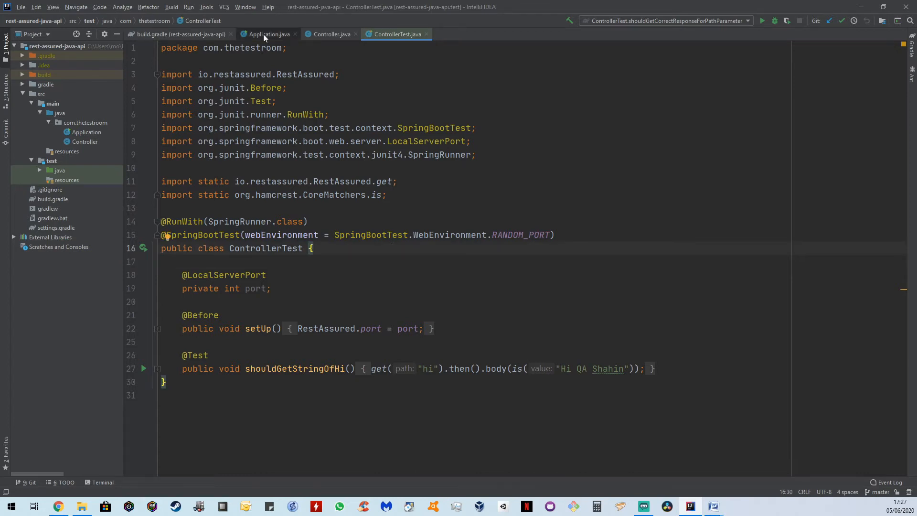
Check the Application class, return to ControllerTest and bring up its run options
{"action": "left_click", "coordinate": [267, 34]}
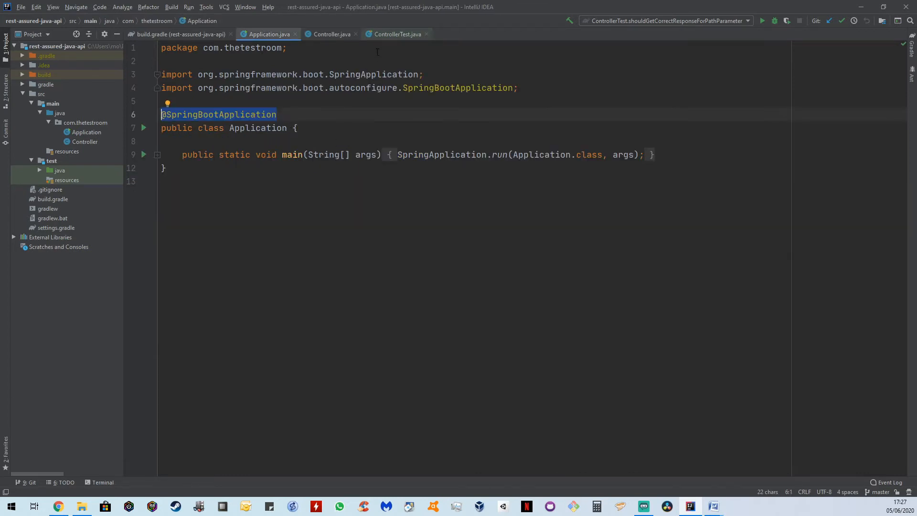
{"action": "mouse_move", "coordinate": [308, 187]}
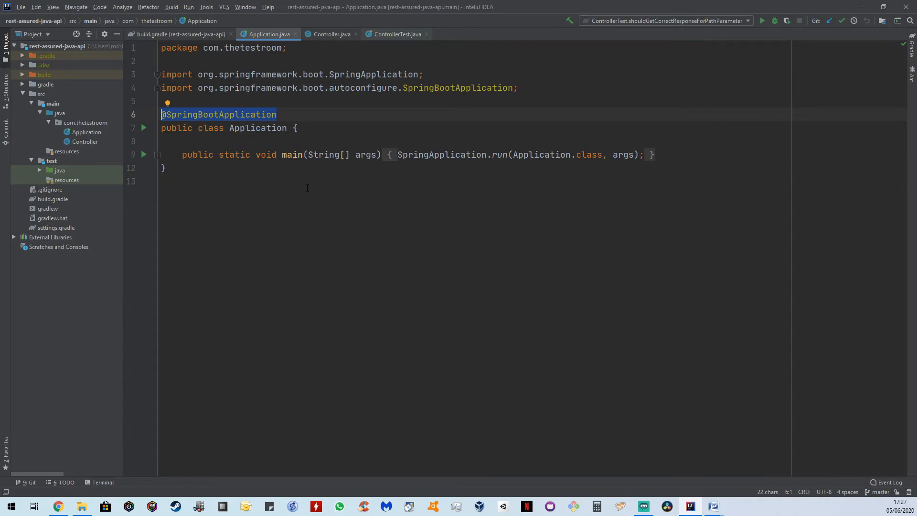
{"action": "left_click", "coordinate": [398, 34]}
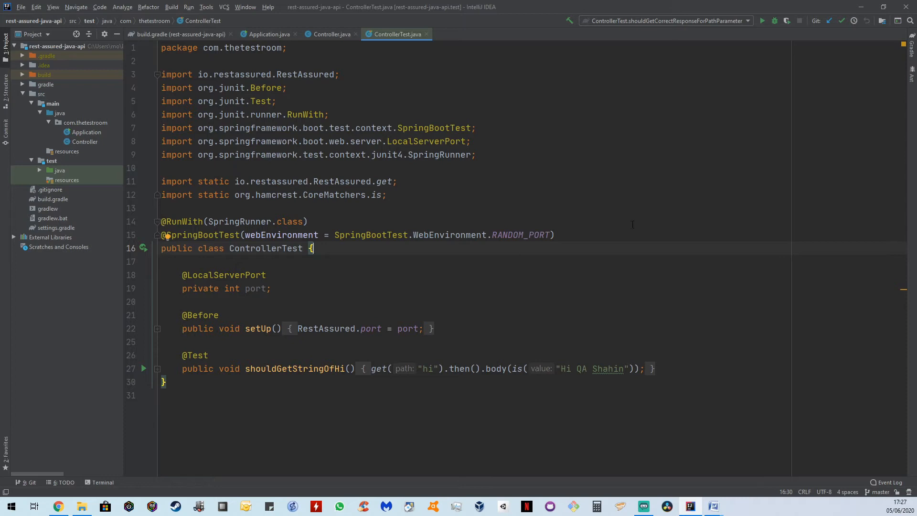
{"action": "double_click", "coordinate": [538, 235]}
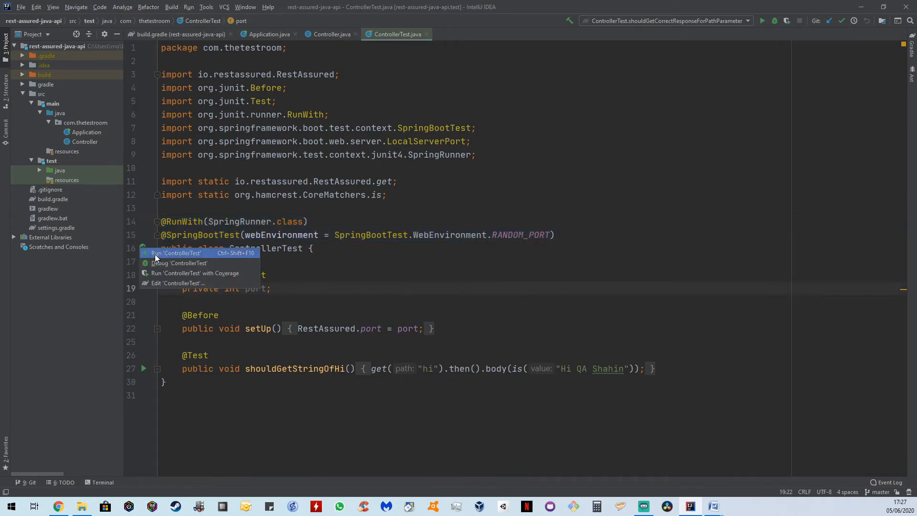
Run ControllerTest so shouldGetStringOfHi passes with a successful build, and expand the setUp body
{"action": "left_click", "coordinate": [175, 252]}
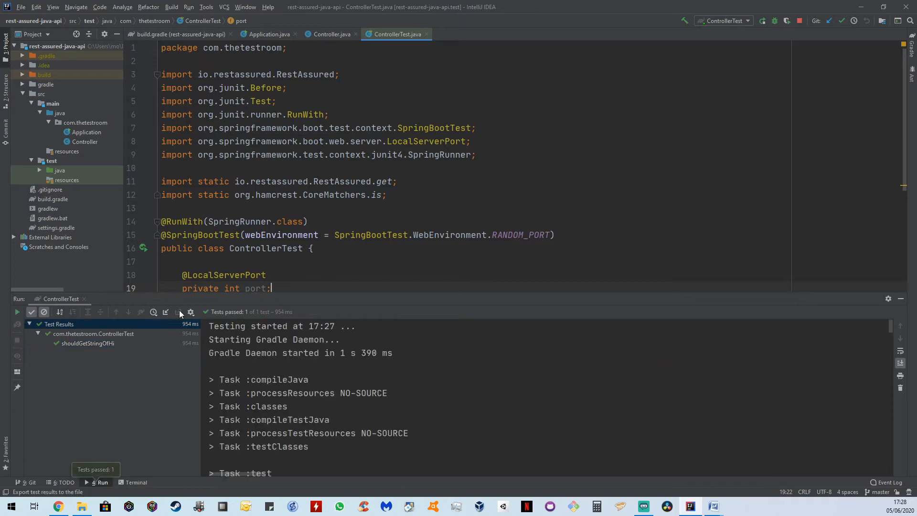
{"action": "left_click", "coordinate": [178, 311]}
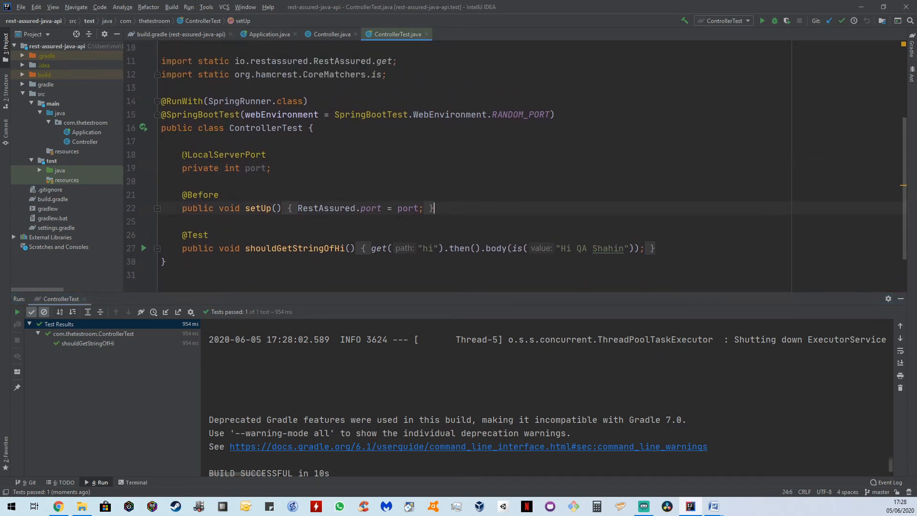
{"action": "double_click", "coordinate": [224, 154]}
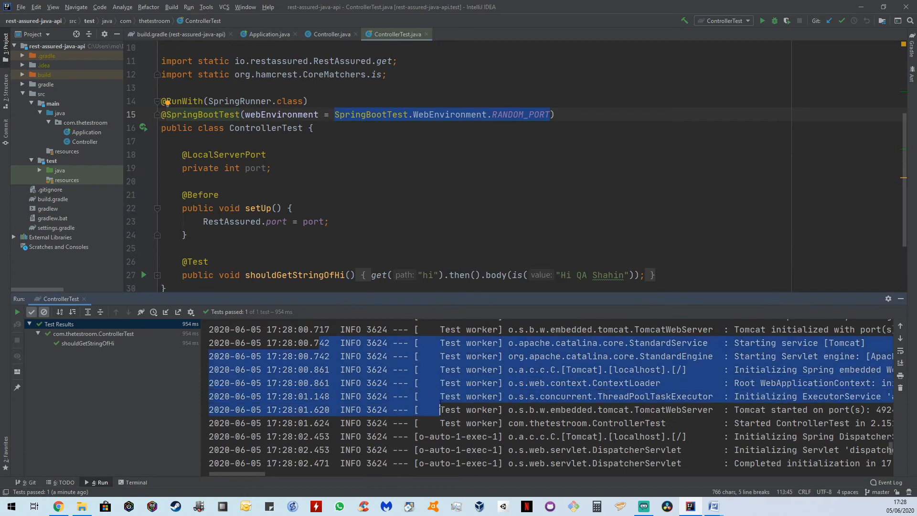
{"action": "mouse_move", "coordinate": [499, 396]}
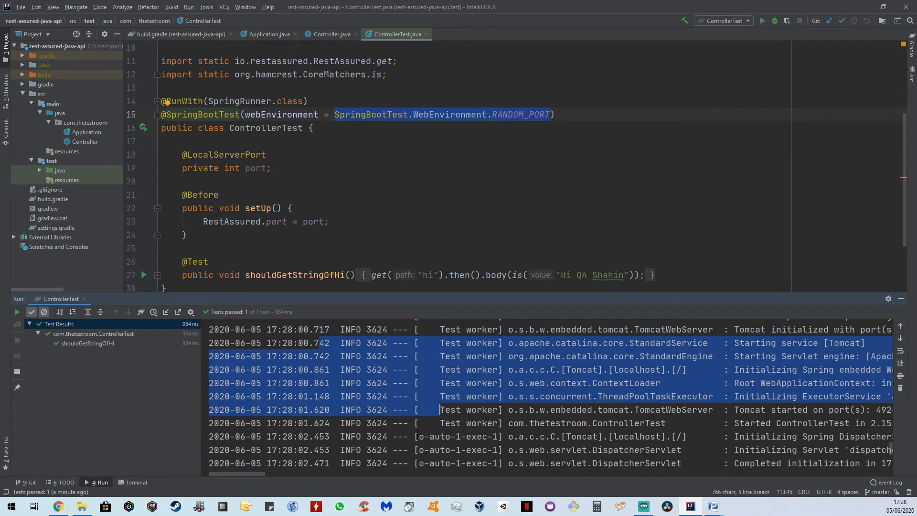
{"action": "mouse_move", "coordinate": [249, 44]}
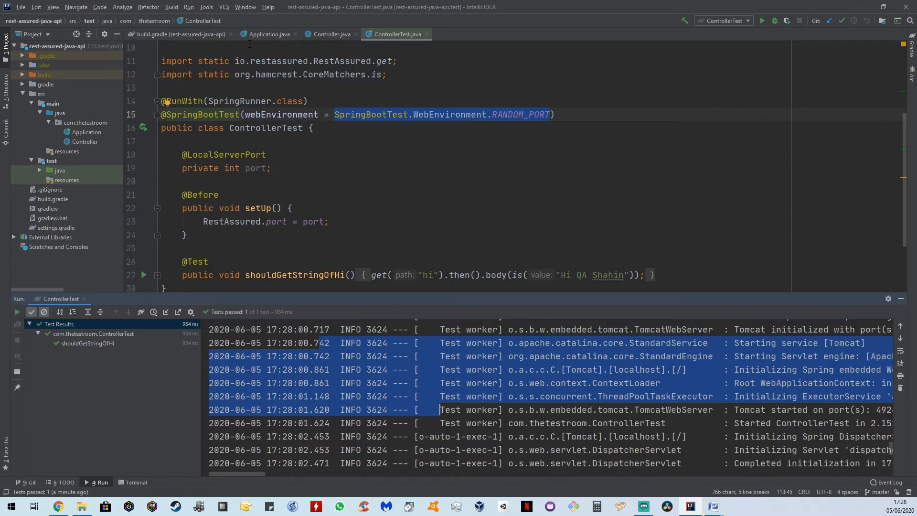
{"action": "mouse_move", "coordinate": [246, 477]}
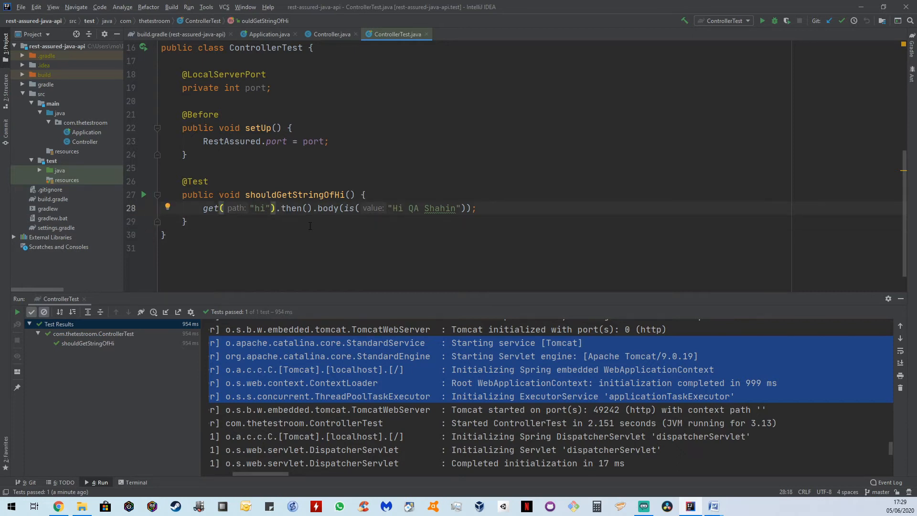
Split the test chain so get("hi"), .then() and the body assertion each sit on their own line
{"action": "key", "text": "Enter"}
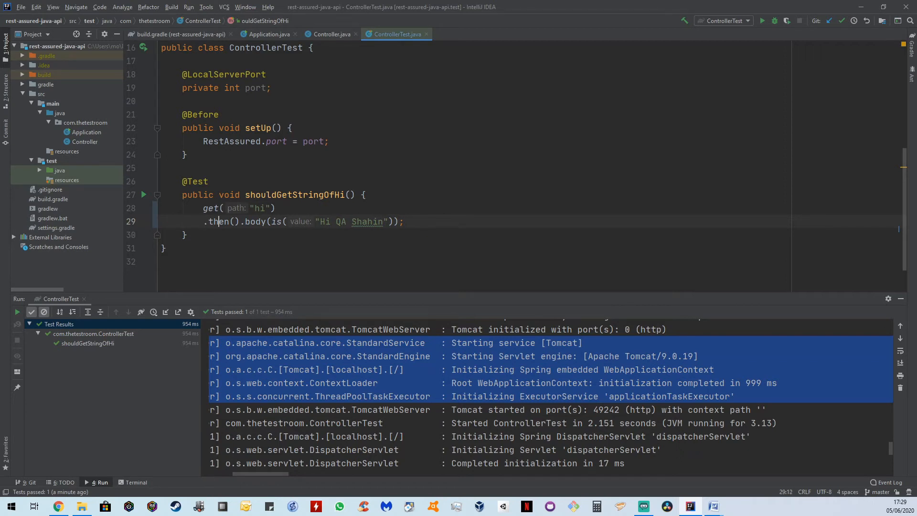
{"action": "key", "text": "Enter"}
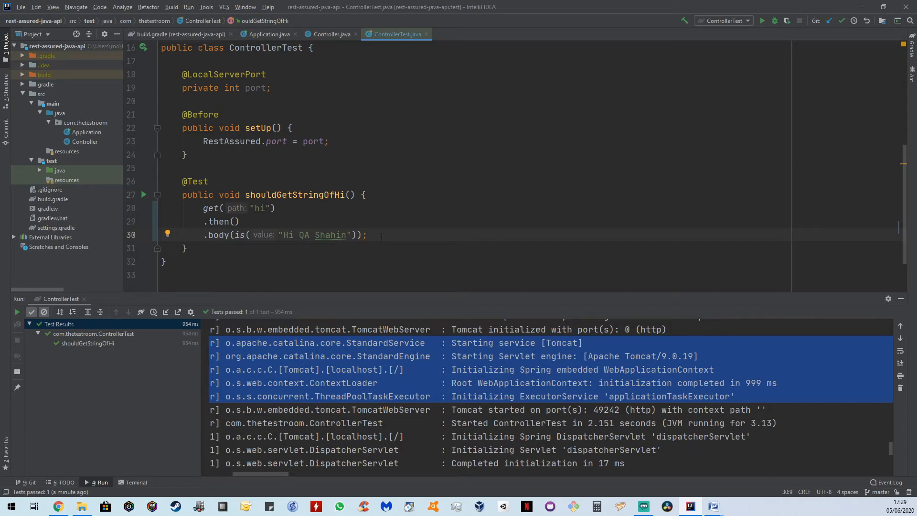
{"action": "left_click_drag", "start_coordinate": [203, 207], "coordinate": [366, 235]}
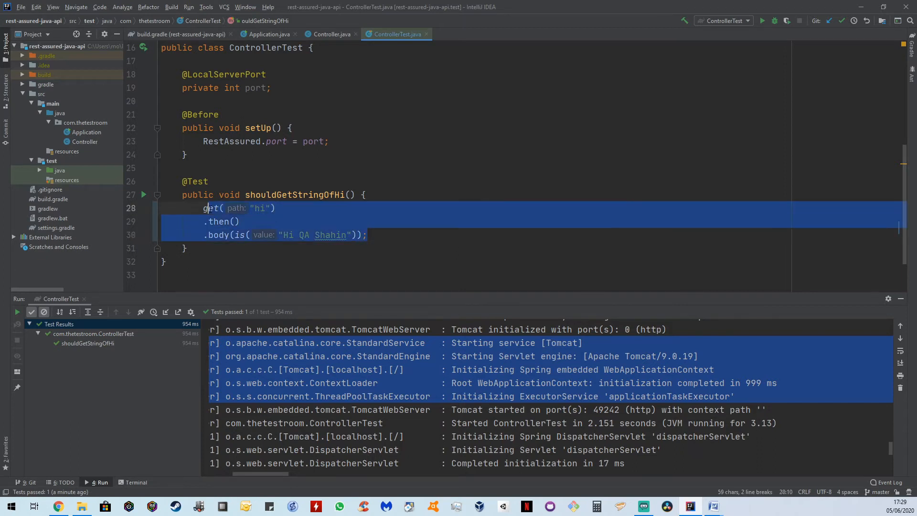
{"action": "mouse_move", "coordinate": [210, 208]}
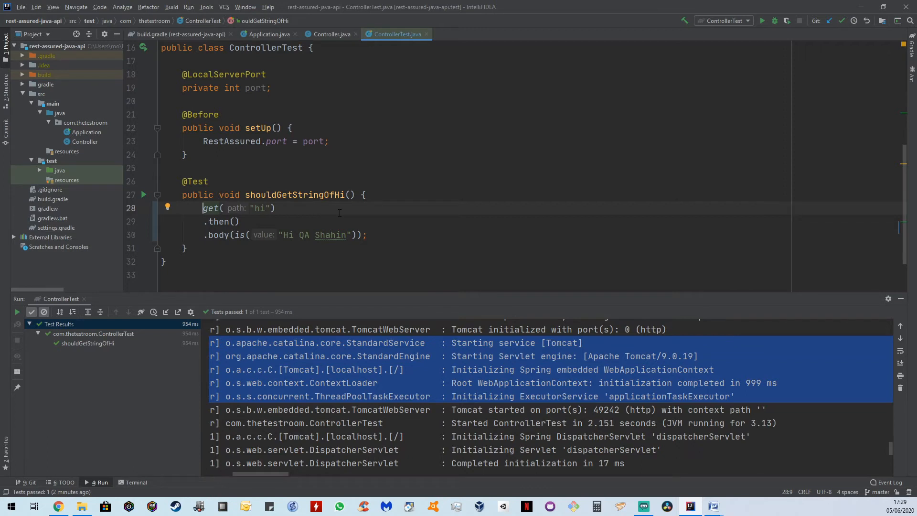
Start the test chain with given() before the indented .get("hi"), .then() and body assertion
{"action": "type", "text": "given()."}
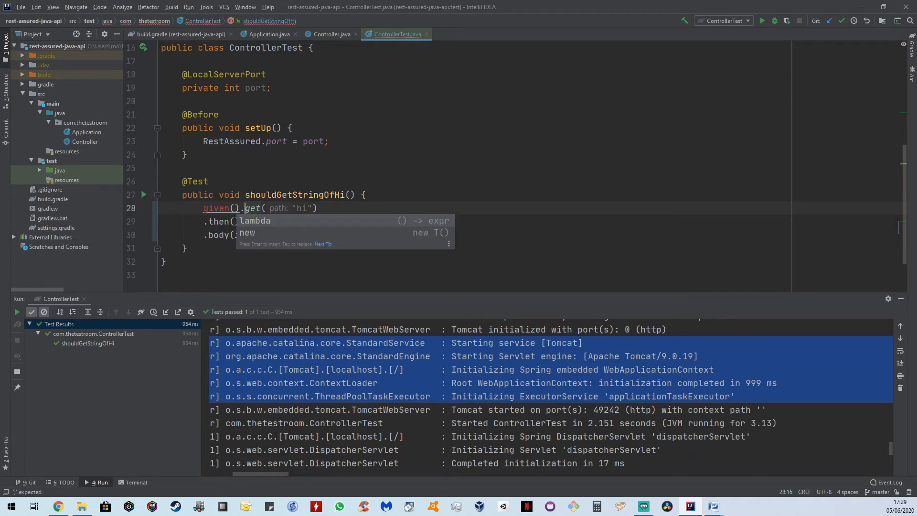
{"action": "type", "text": "boolean"}
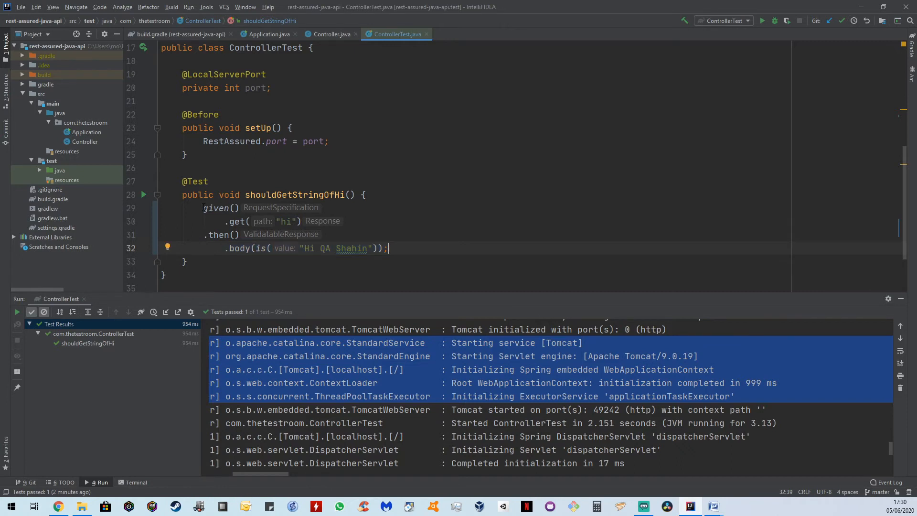
{"action": "left_click_drag", "start_coordinate": [201, 207], "coordinate": [342, 221]}
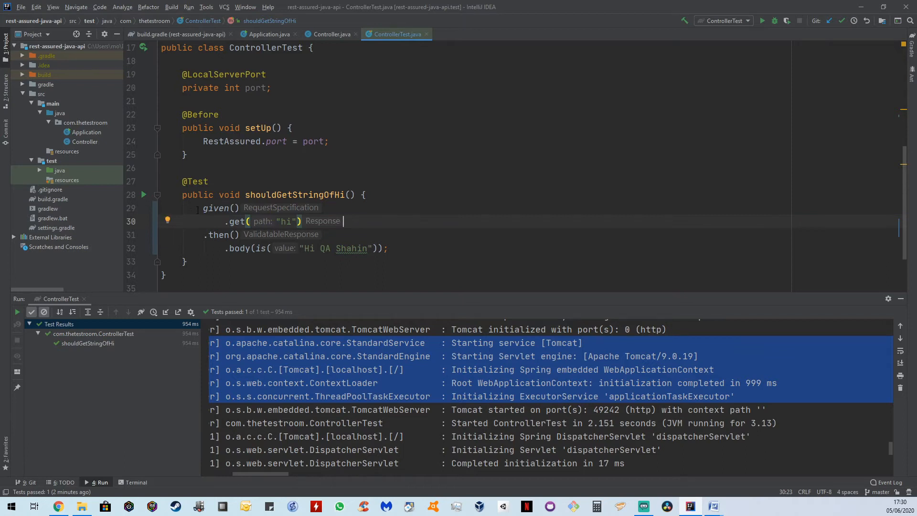
{"action": "left_click_drag", "start_coordinate": [202, 208], "coordinate": [386, 248]}
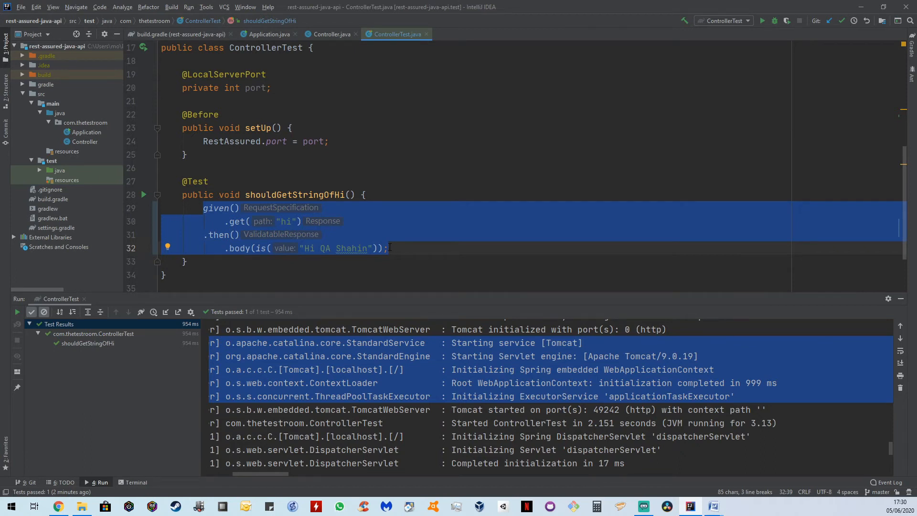
{"action": "mouse_move", "coordinate": [393, 230]}
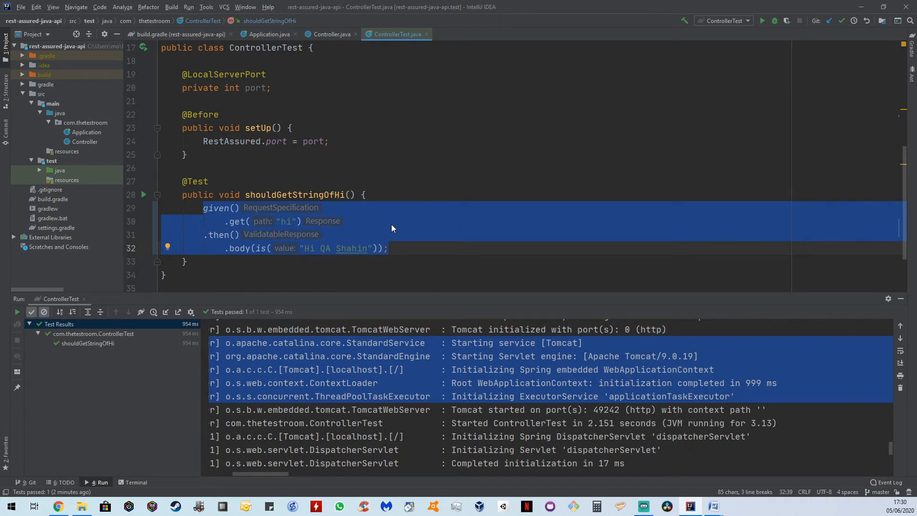
{"action": "left_click", "coordinate": [392, 224]}
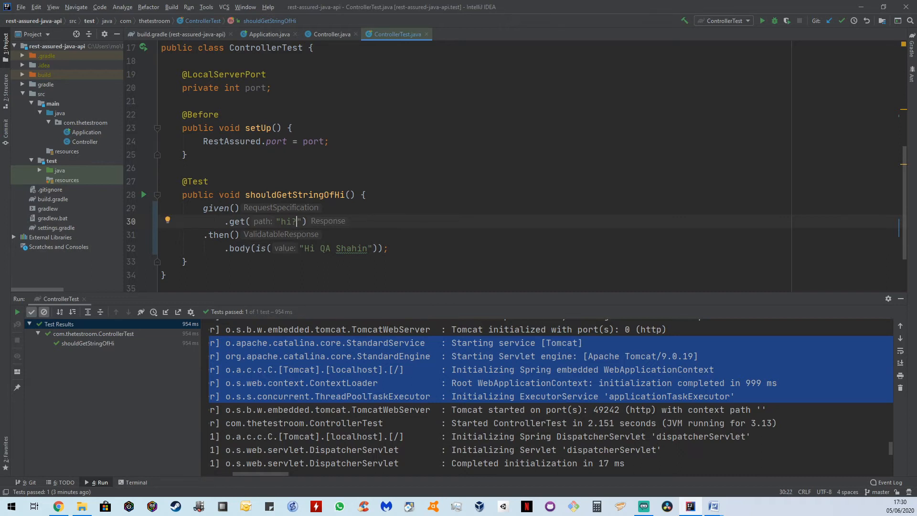
{"action": "type", "text": "name"}
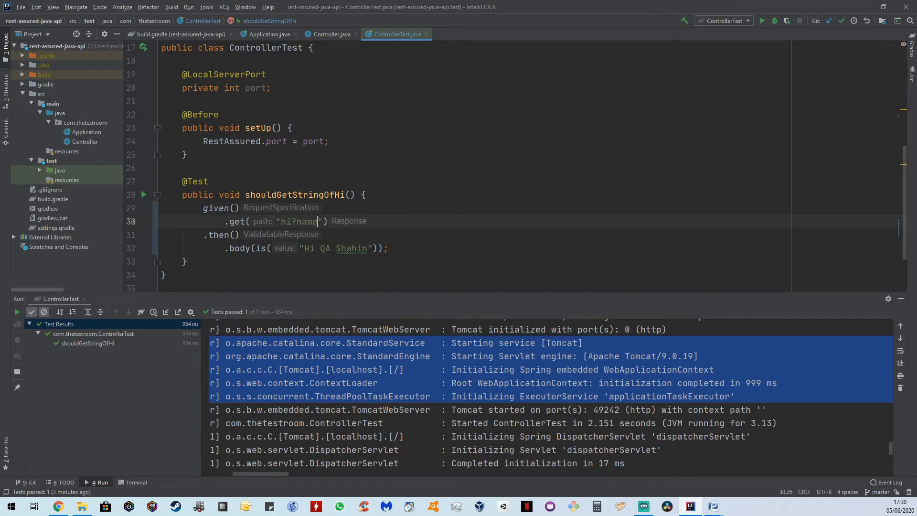
{"action": "type", "text": "="}
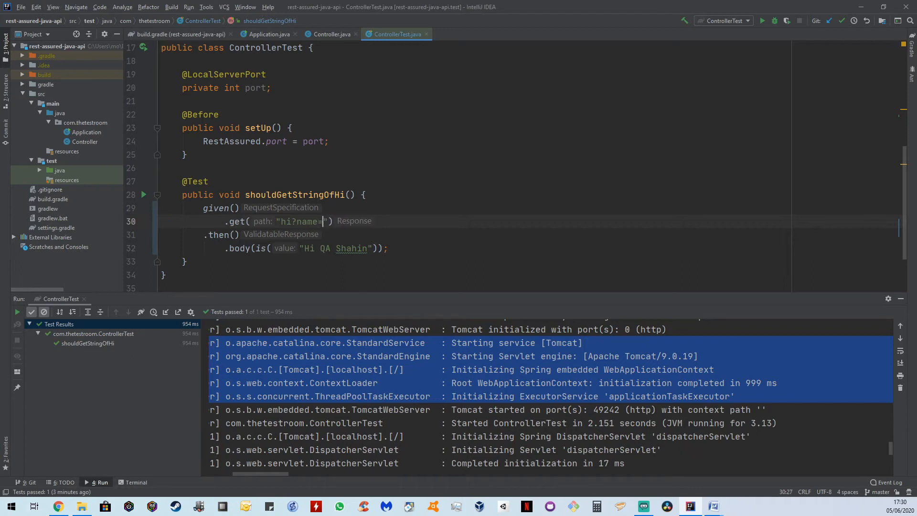
{"action": "type", "text": "something"}
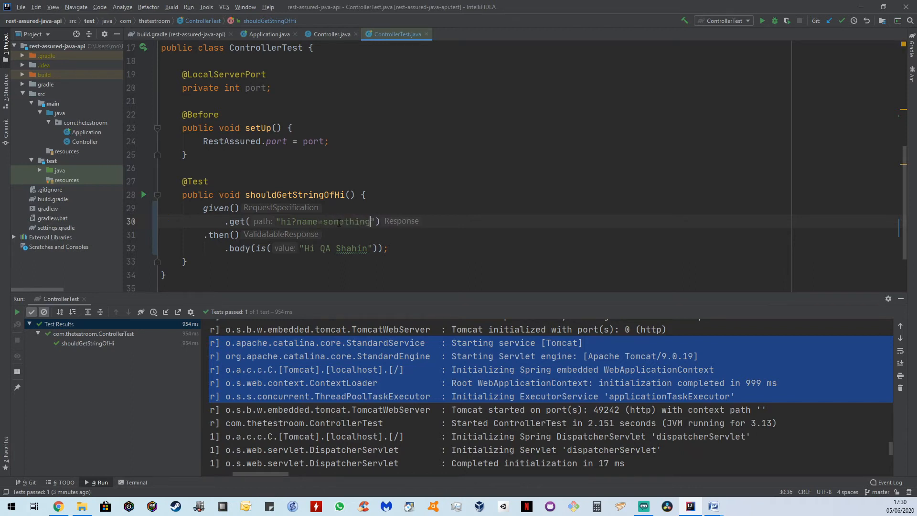
{"action": "double_click", "coordinate": [346, 222]}
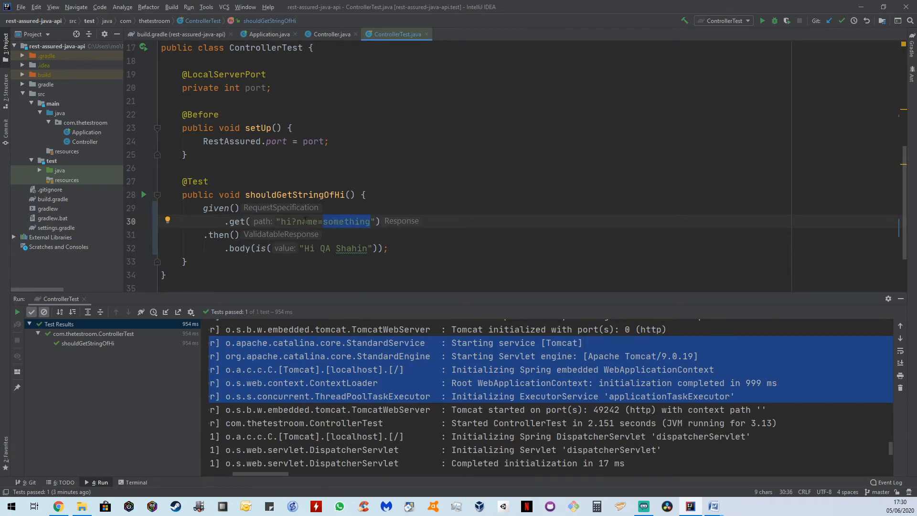
{"action": "double_click", "coordinate": [307, 222]}
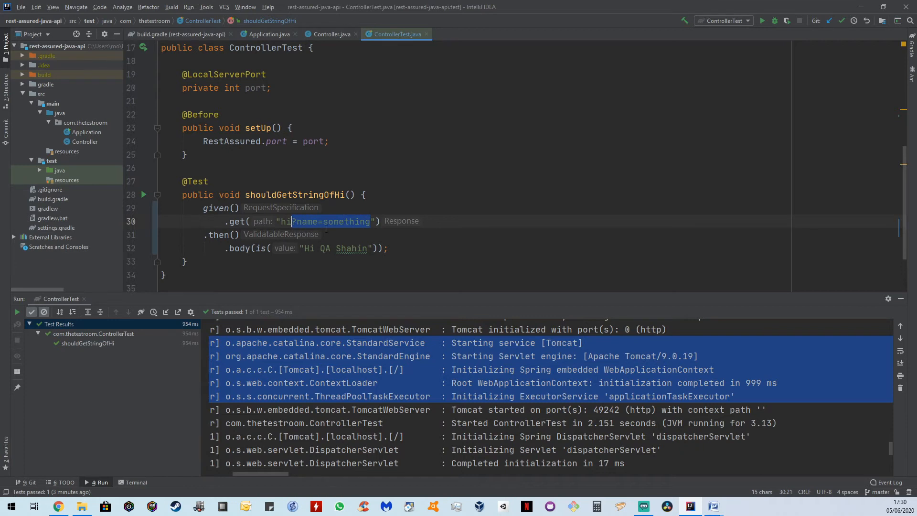
{"action": "key", "text": "Delete"}
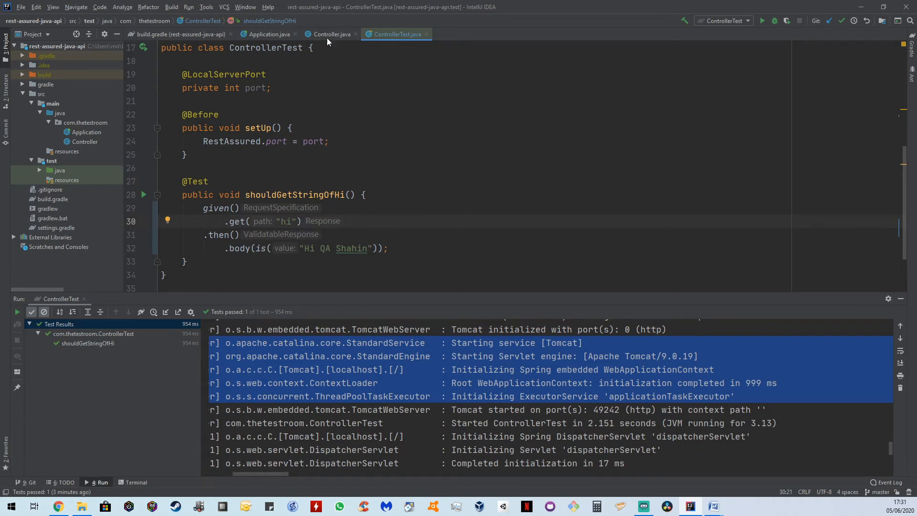
{"action": "left_click", "coordinate": [331, 35]}
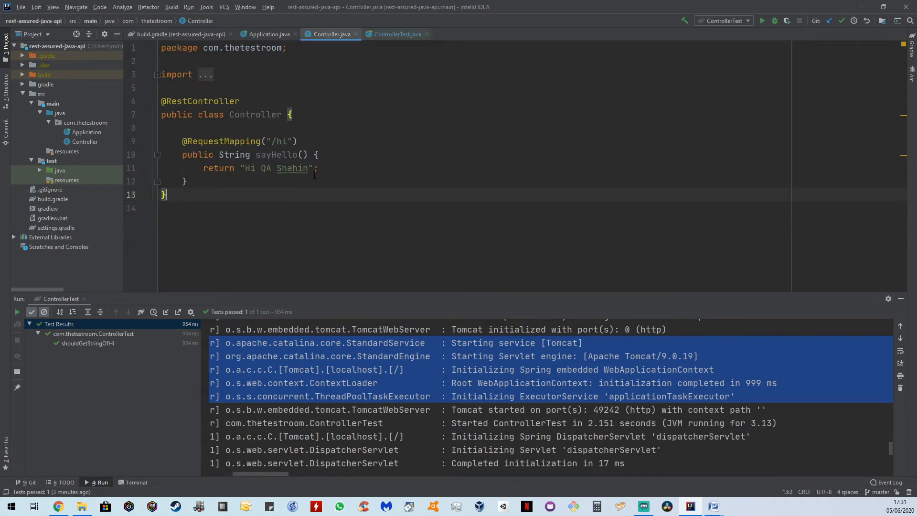
{"action": "mouse_move", "coordinate": [274, 181]}
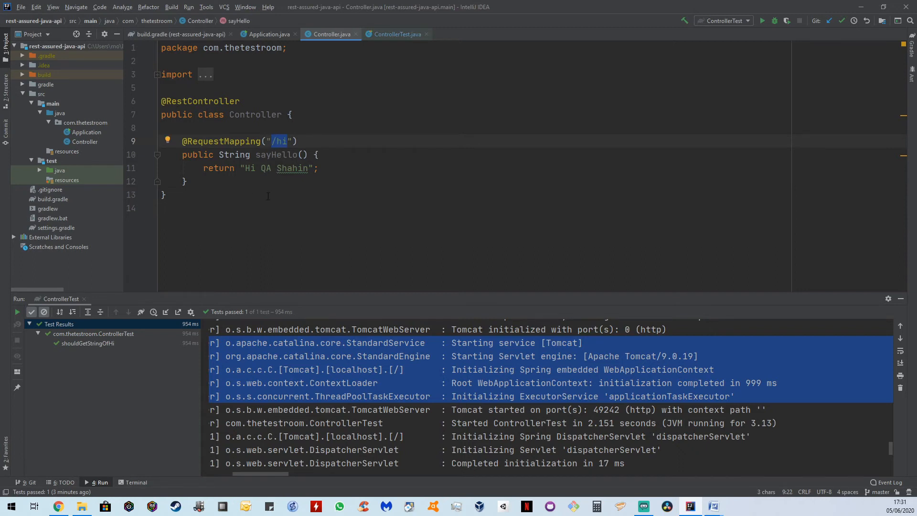
{"action": "mouse_move", "coordinate": [258, 191]}
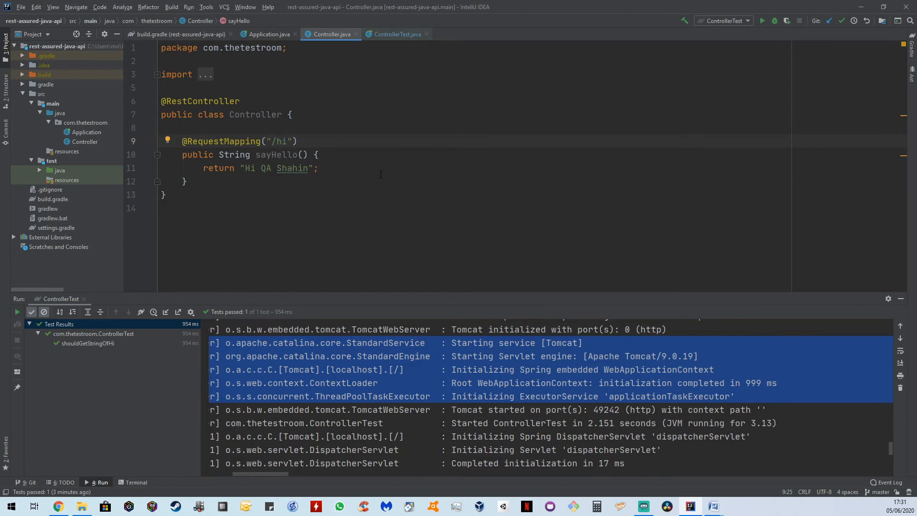
{"action": "type", "text": "/{}"}
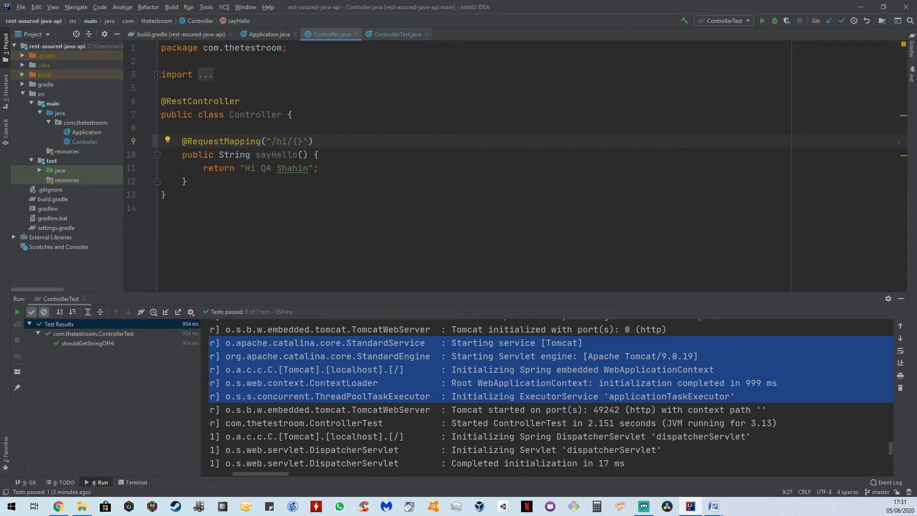
{"action": "type", "text": "name"}
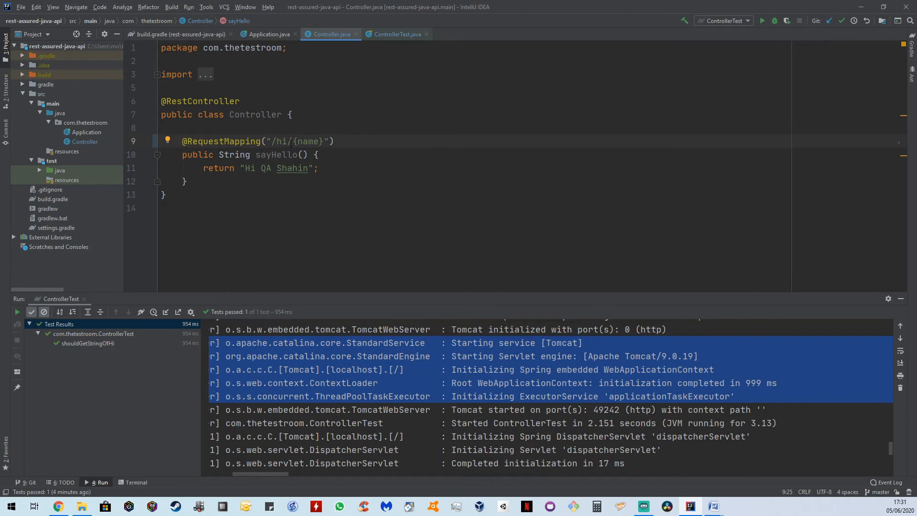
{"action": "mouse_move", "coordinate": [352, 147]}
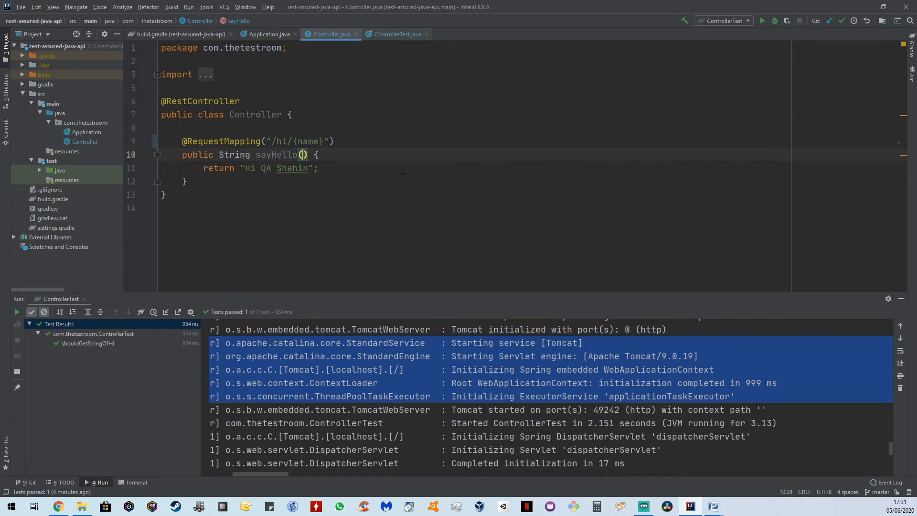
{"action": "type", "text": "@Path"}
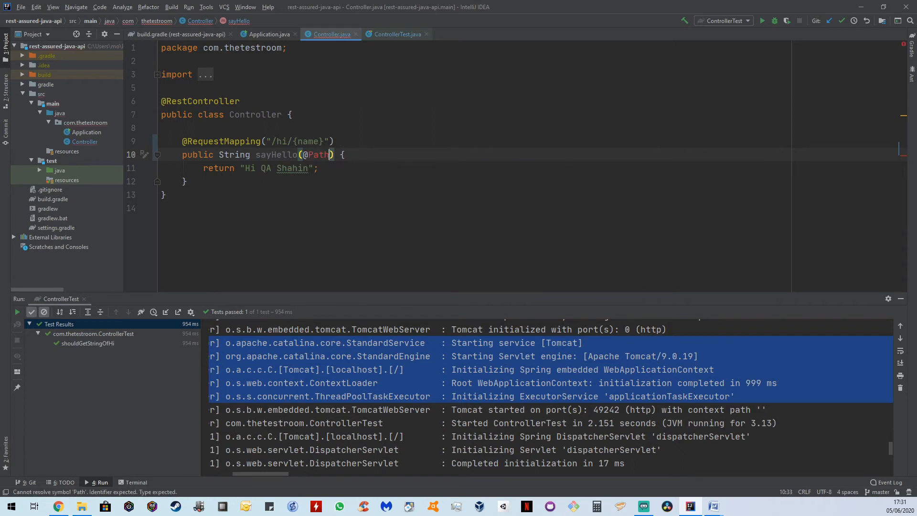
{"action": "type", "text": "Variable"}
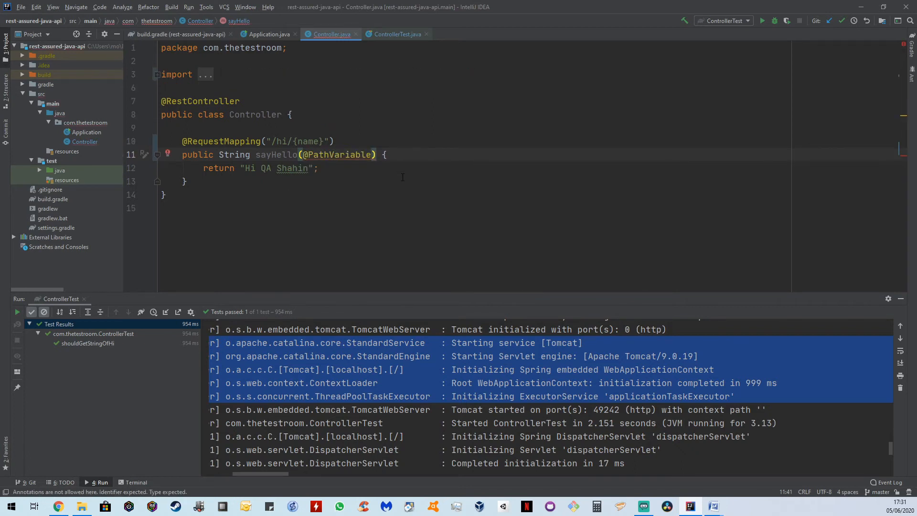
{"action": "type", "text": "()"}
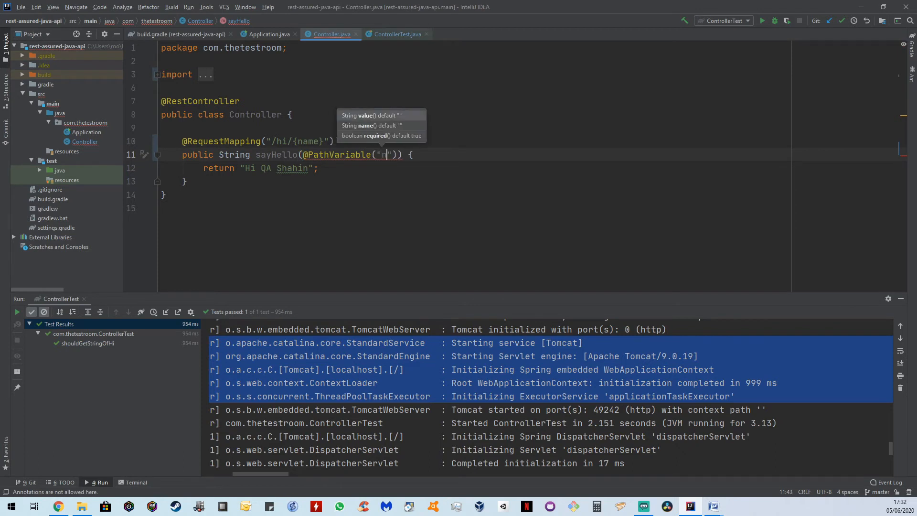
{"action": "type", "text": "name"}
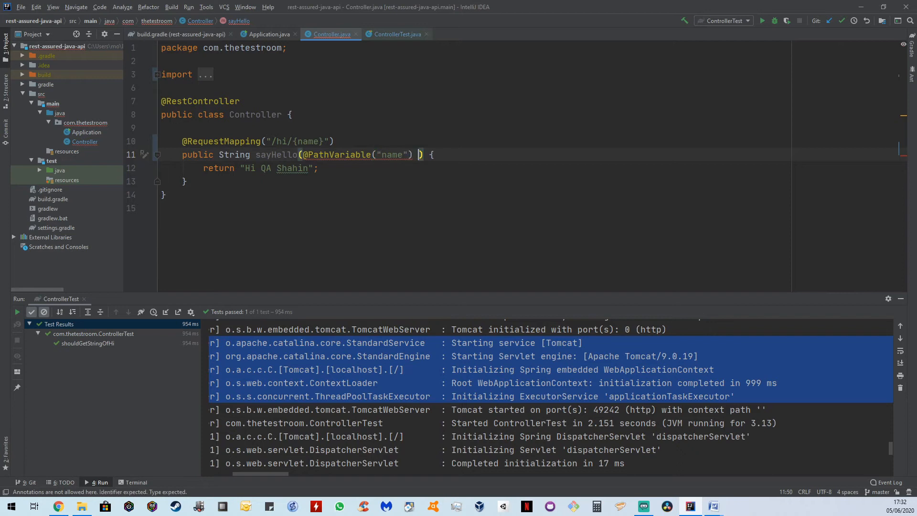
{"action": "type", "text": "String"}
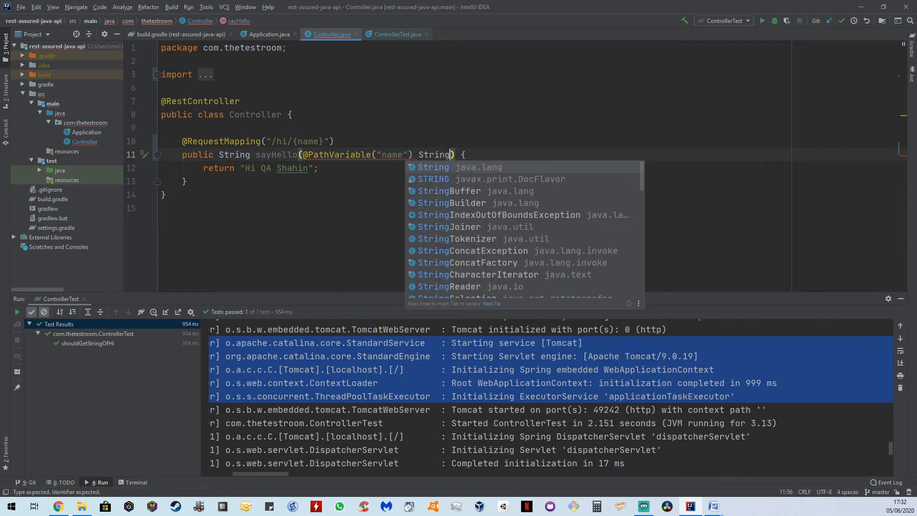
{"action": "type", "text": "na"}
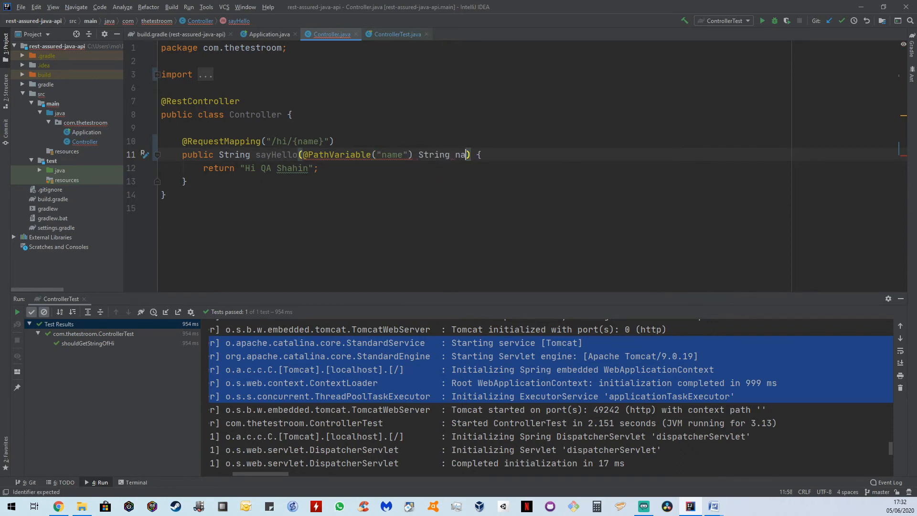
{"action": "type", "text": "me"}
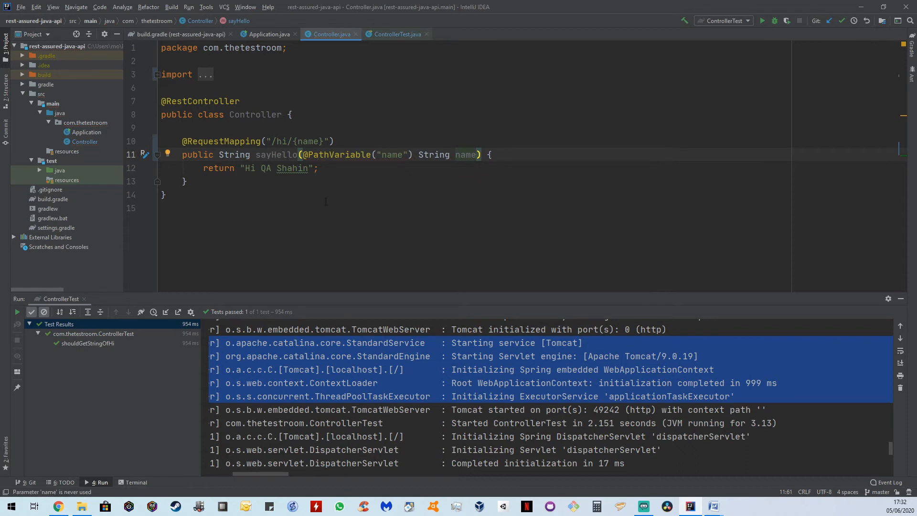
Replace the hardcoded 'Shahin QA' greeting so sayHello returns "Hi " + name
{"action": "double_click", "coordinate": [292, 168]}
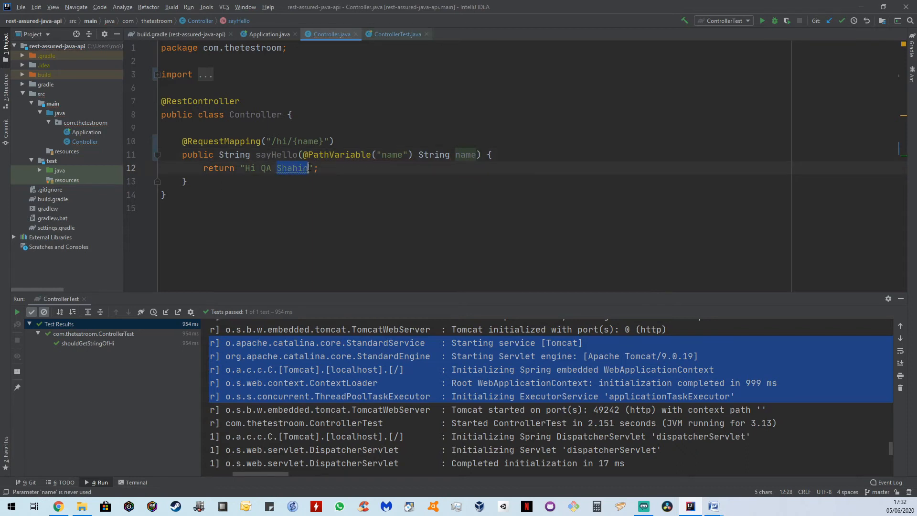
{"action": "key", "text": "Delete"}
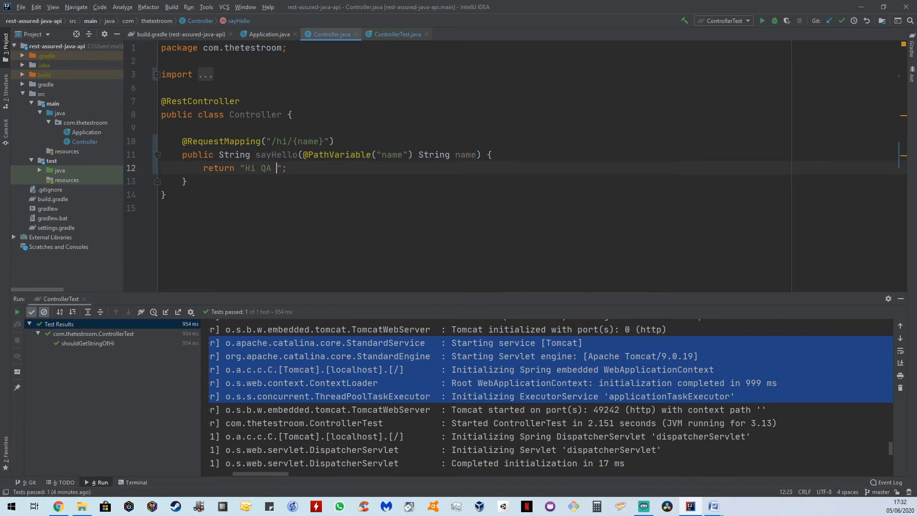
{"action": "key", "text": "BackSpace"}
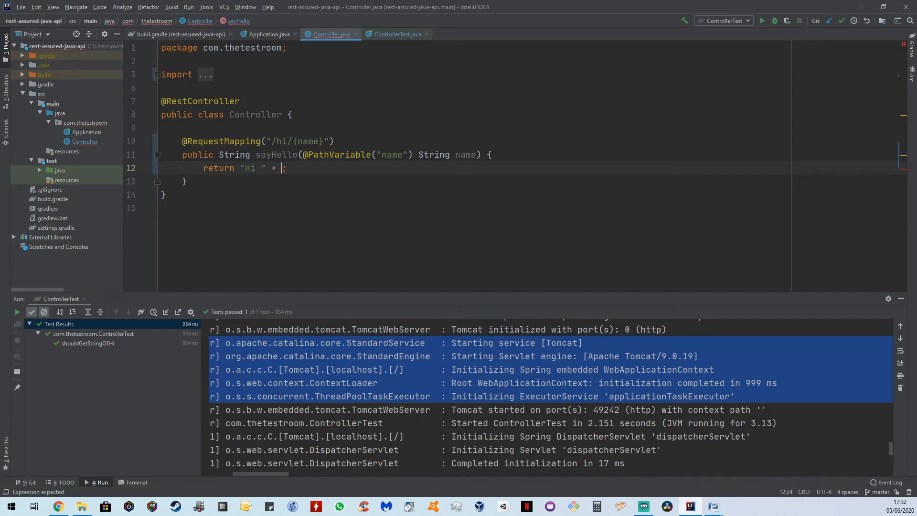
{"action": "type", "text": "name"}
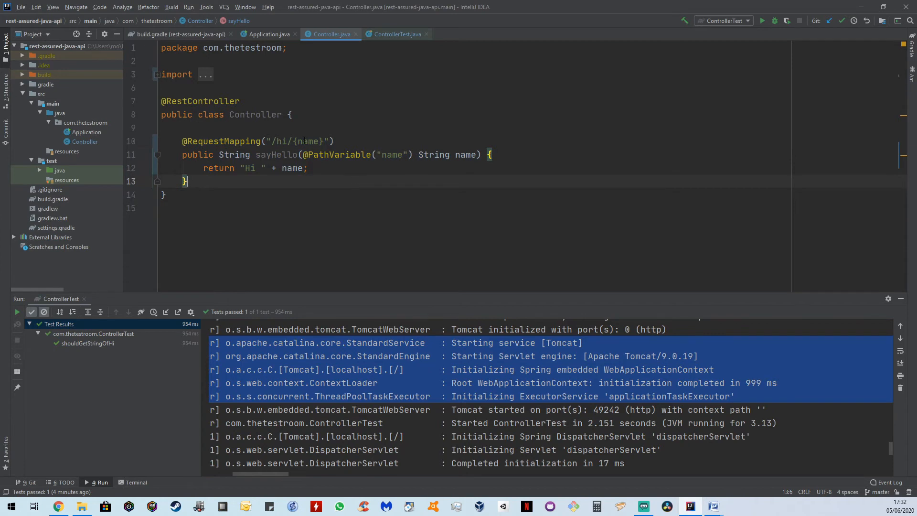
{"action": "double_click", "coordinate": [307, 141]}
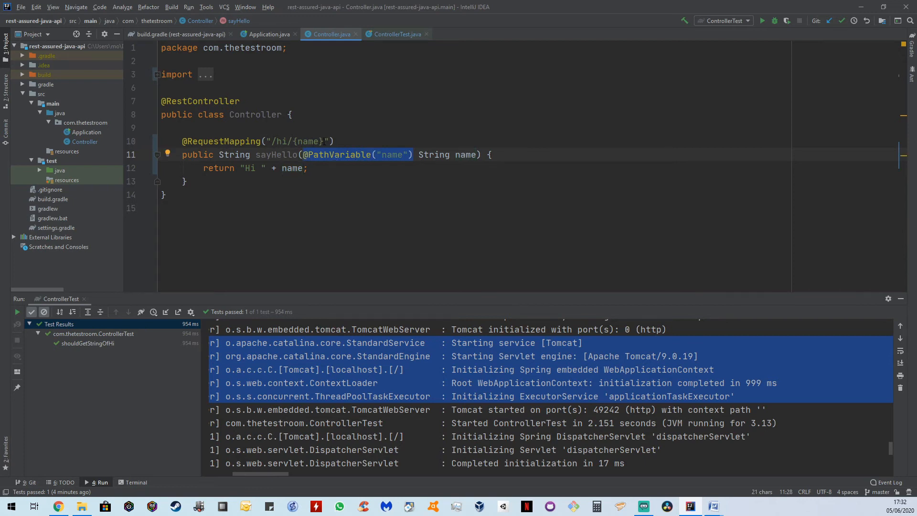
{"action": "double_click", "coordinate": [308, 141]}
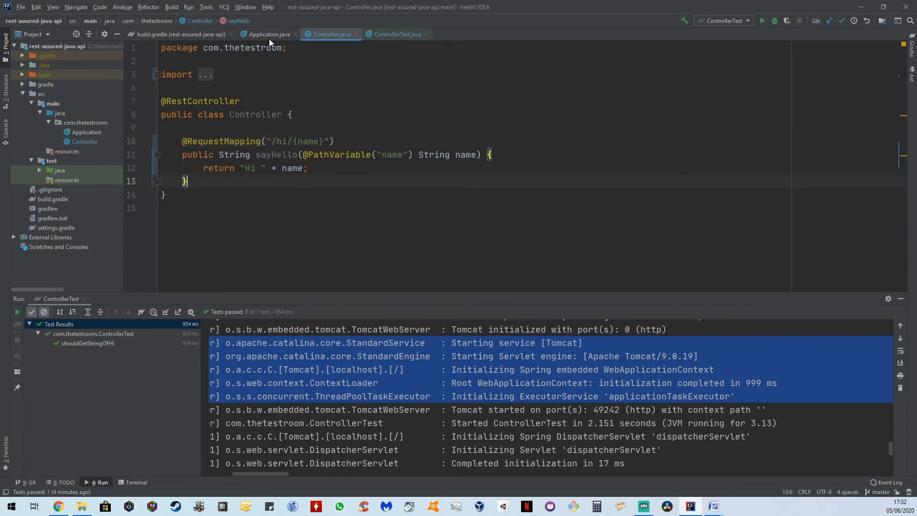
Run Application.main() so the Spring Boot app starts with Tomcat
{"action": "left_click", "coordinate": [269, 34]}
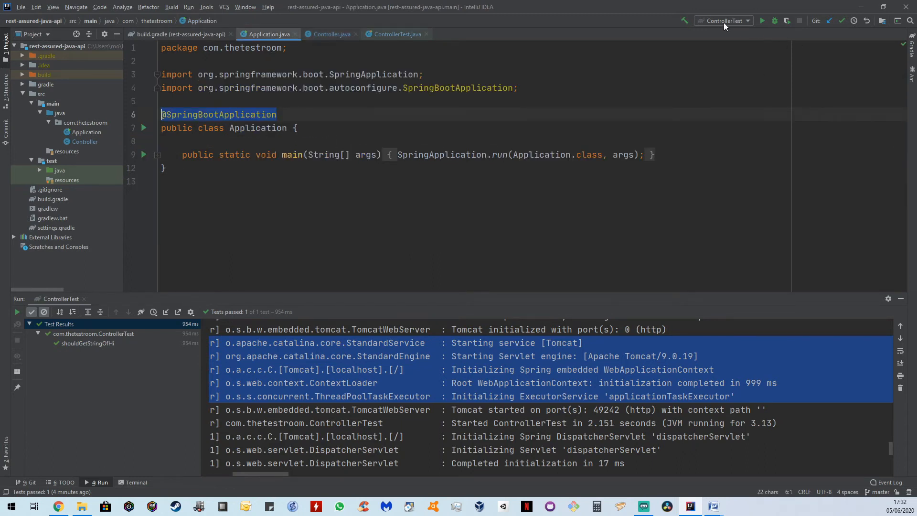
{"action": "left_click", "coordinate": [143, 128]}
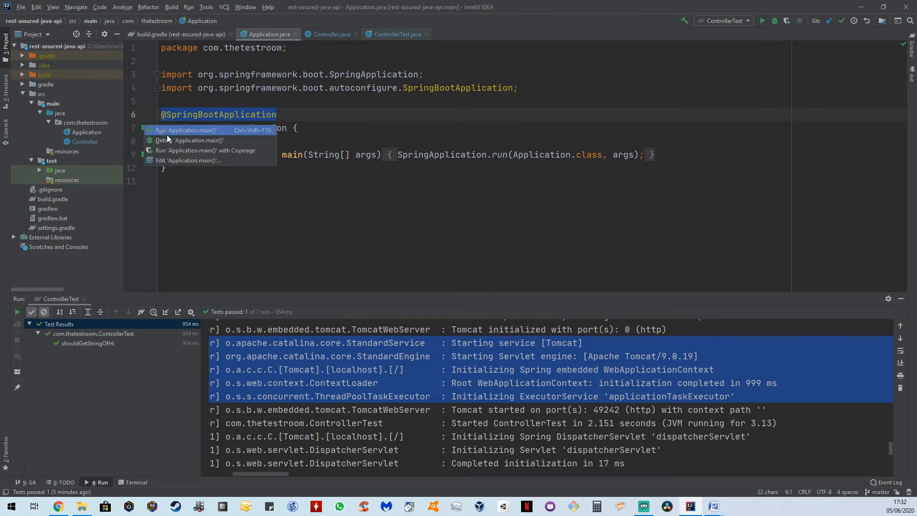
{"action": "left_click", "coordinate": [187, 130]}
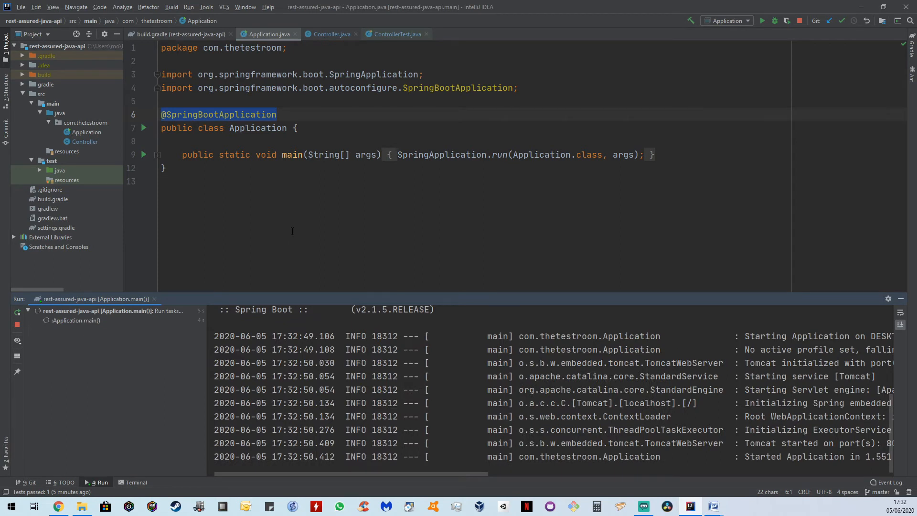
{"action": "mouse_move", "coordinate": [830, 476]}
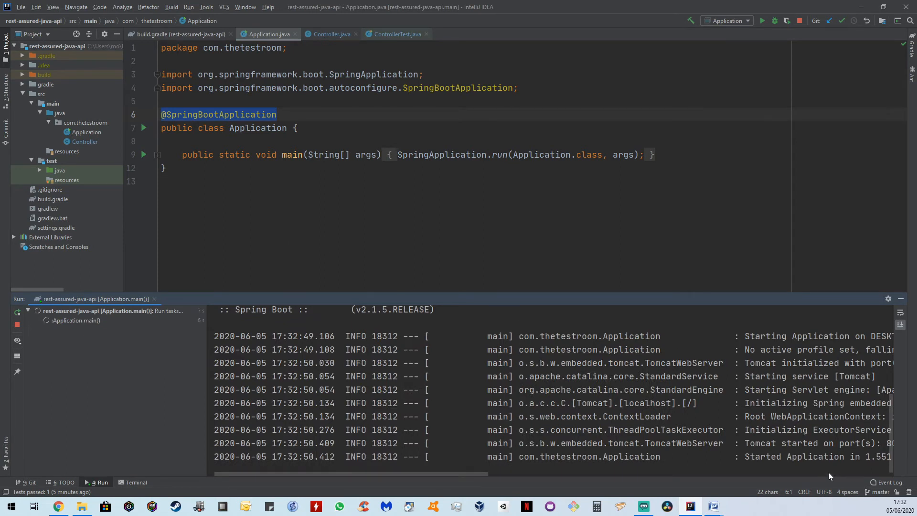
{"action": "left_click", "coordinate": [135, 481]}
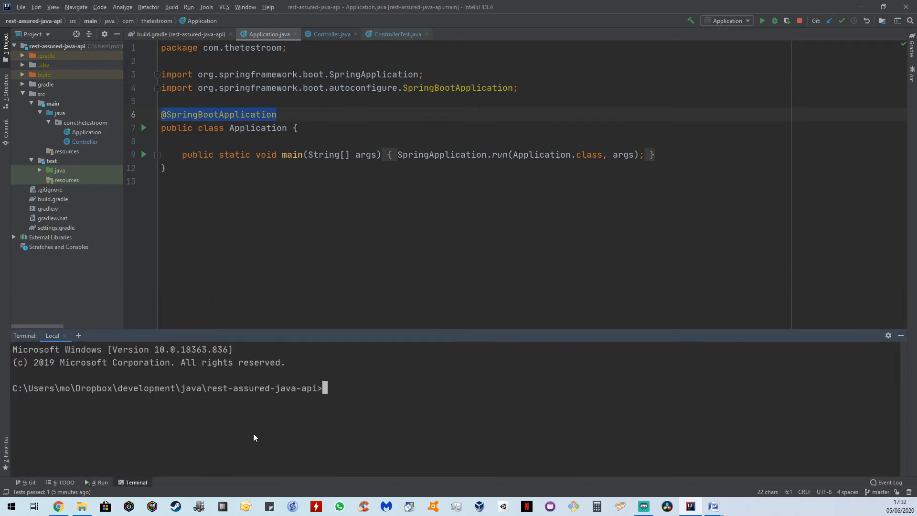
{"action": "type", "text": "curl"}
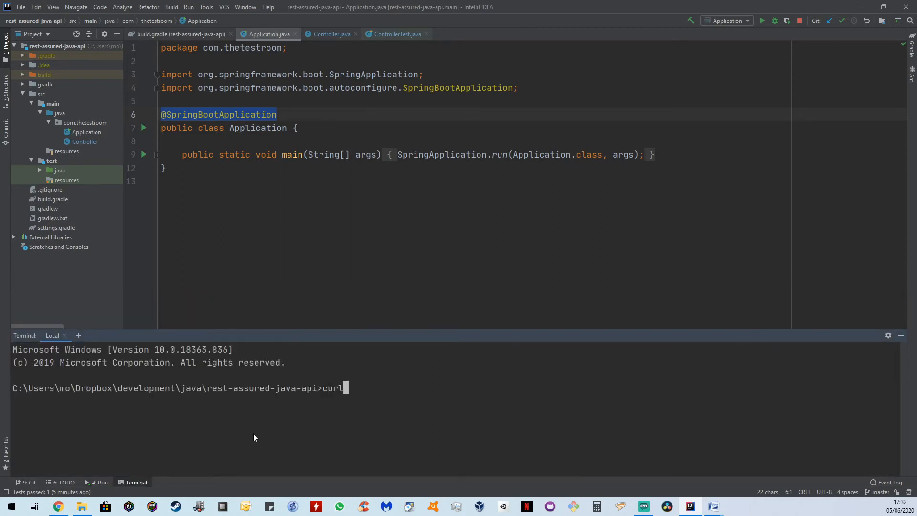
{"action": "type", "text": "http:"}
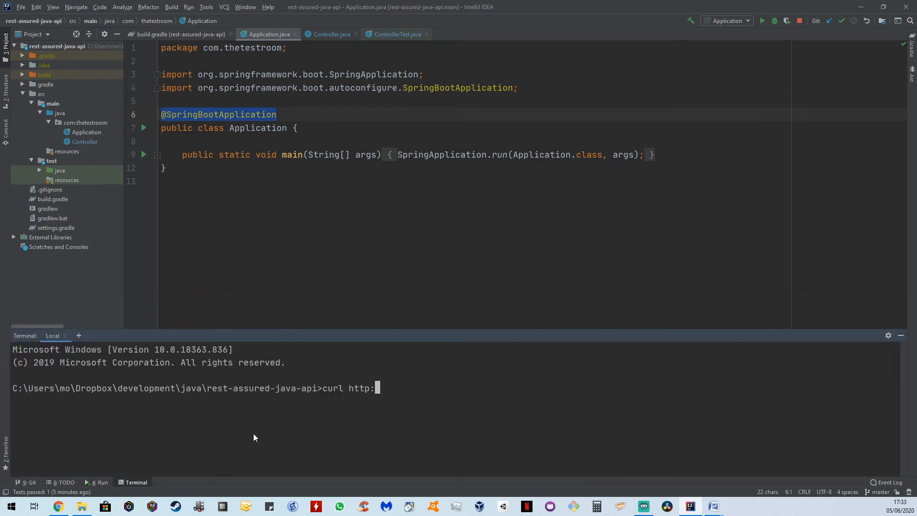
{"action": "type", "text": "//locx"}
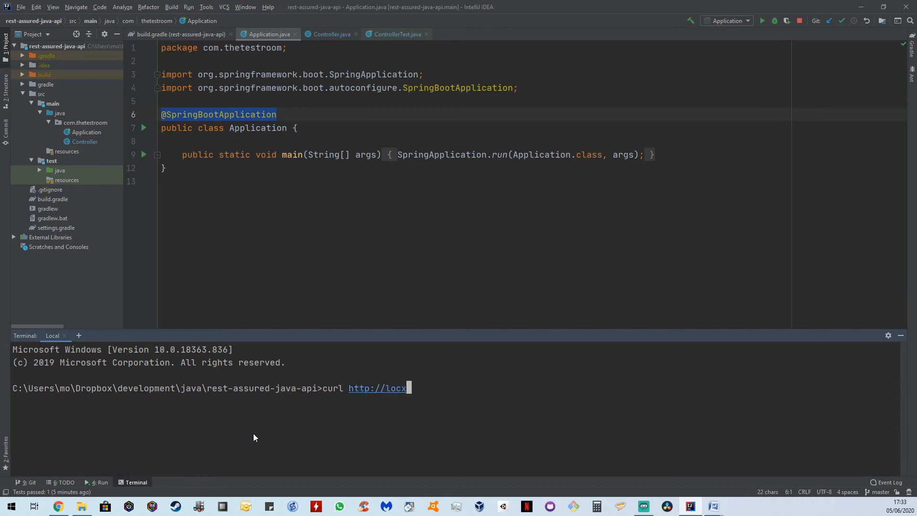
{"action": "type", "text": "alhost:"}
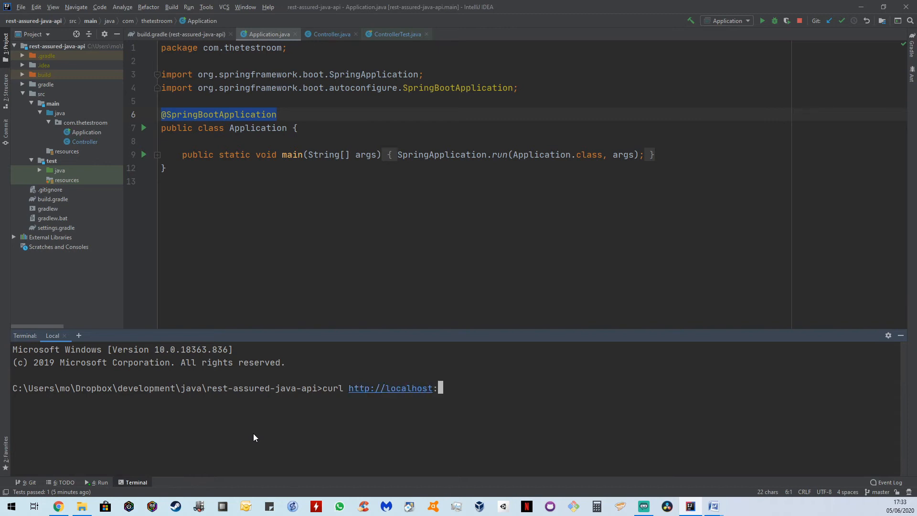
{"action": "type", "text": ":8080/"}
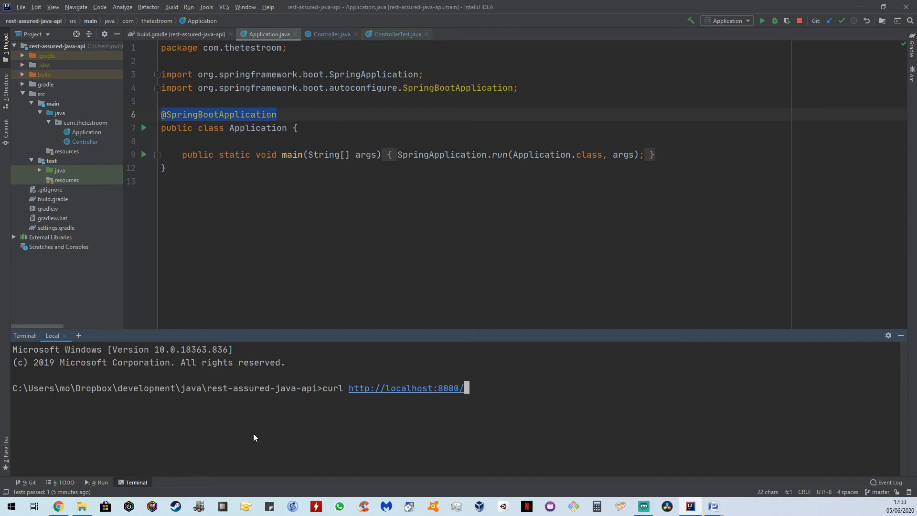
{"action": "type", "text": "hi"}
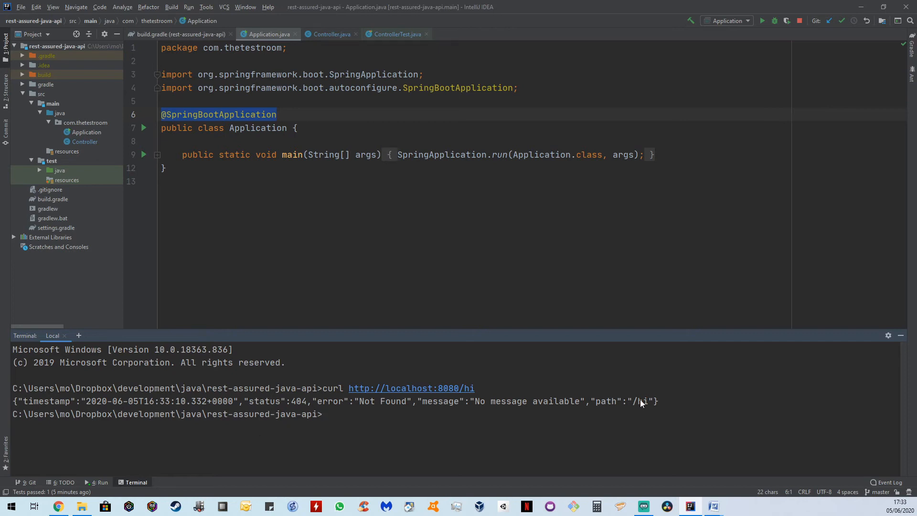
{"action": "double_click", "coordinate": [642, 401]}
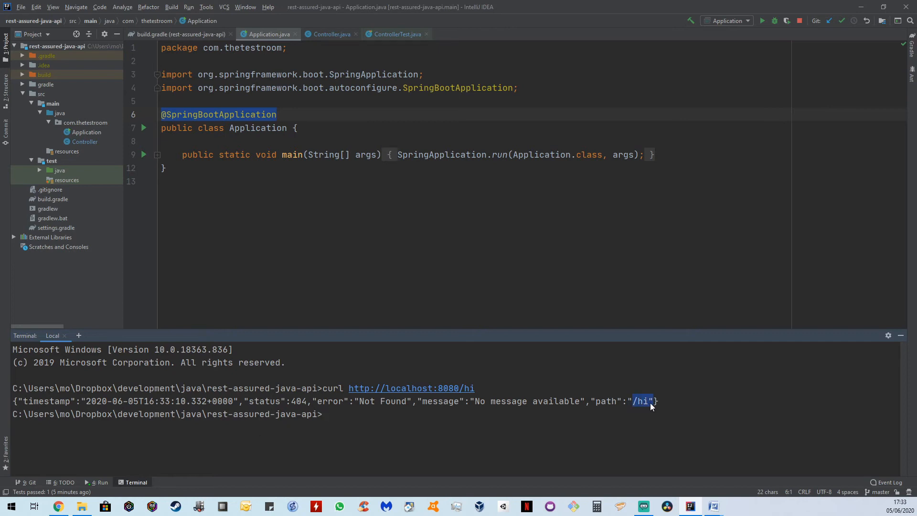
{"action": "mouse_move", "coordinate": [554, 403]}
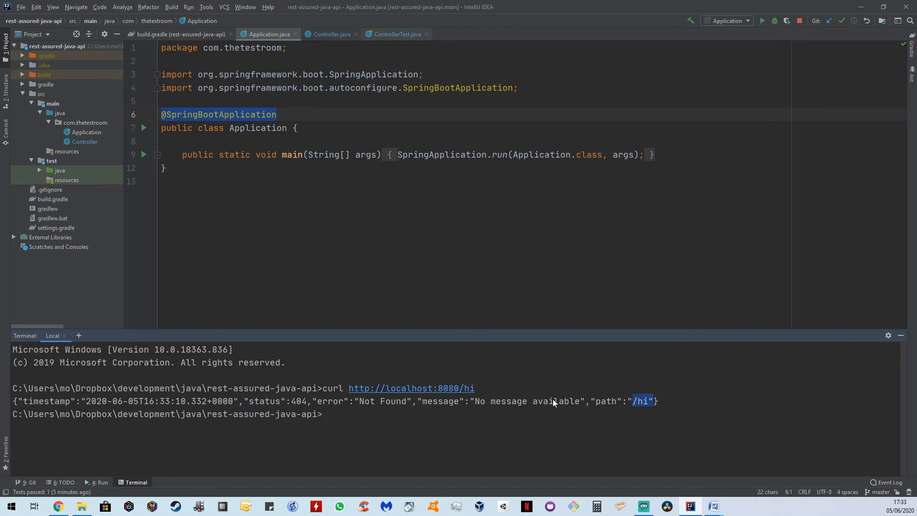
{"action": "left_click", "coordinate": [333, 34]}
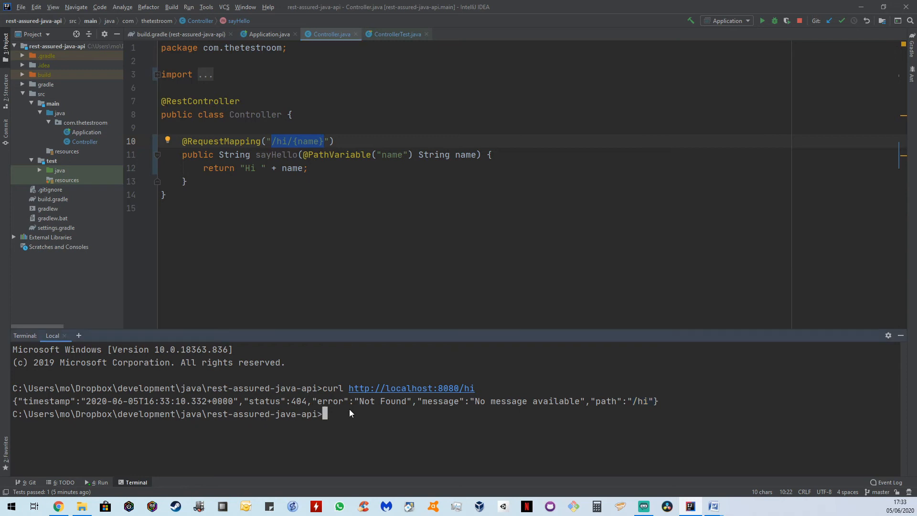
Curl localhost:8080/hi/qashahin in the terminal to get the response Hi qashahin
{"action": "type", "text": "curl http://localhost:8080/hi"}
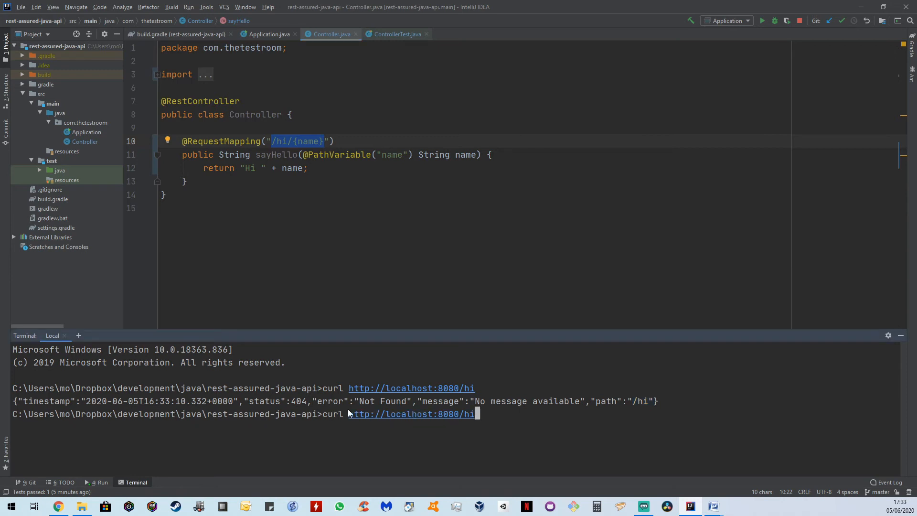
{"action": "type", "text": "/qashahin"}
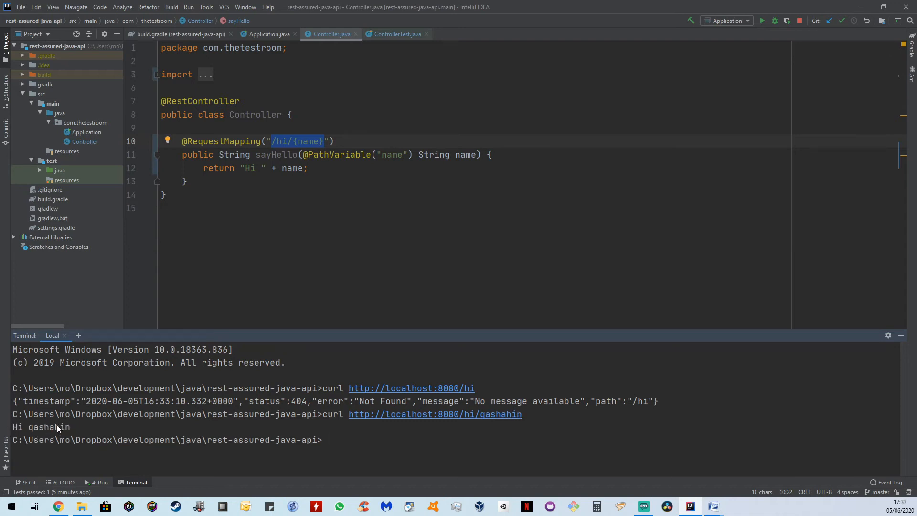
{"action": "mouse_move", "coordinate": [525, 418]}
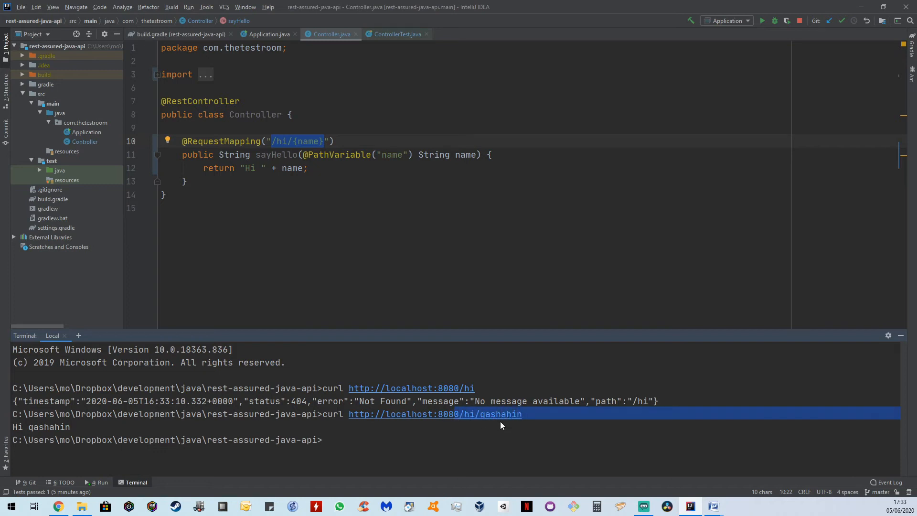
{"action": "mouse_move", "coordinate": [483, 426]}
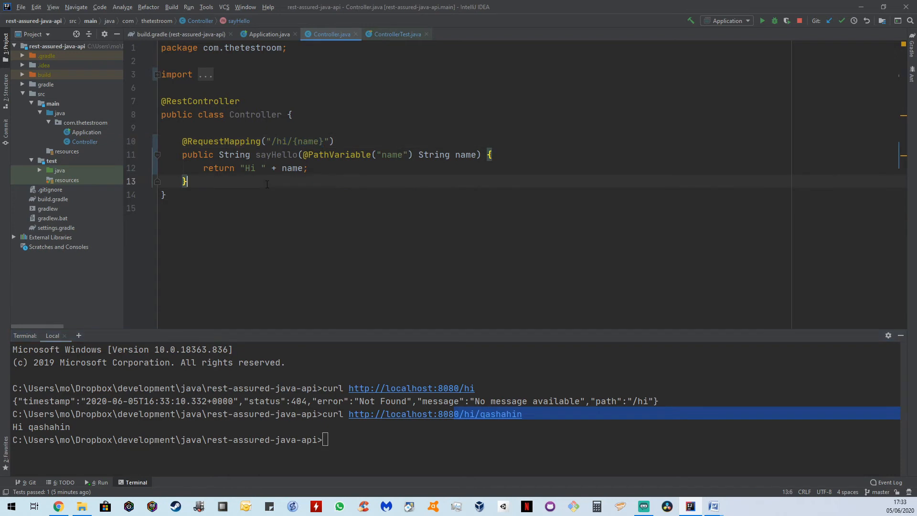
In ControllerTest, request hi/qashahin and set the expected greeting to "Hi qashahin"
{"action": "left_click", "coordinate": [398, 34]}
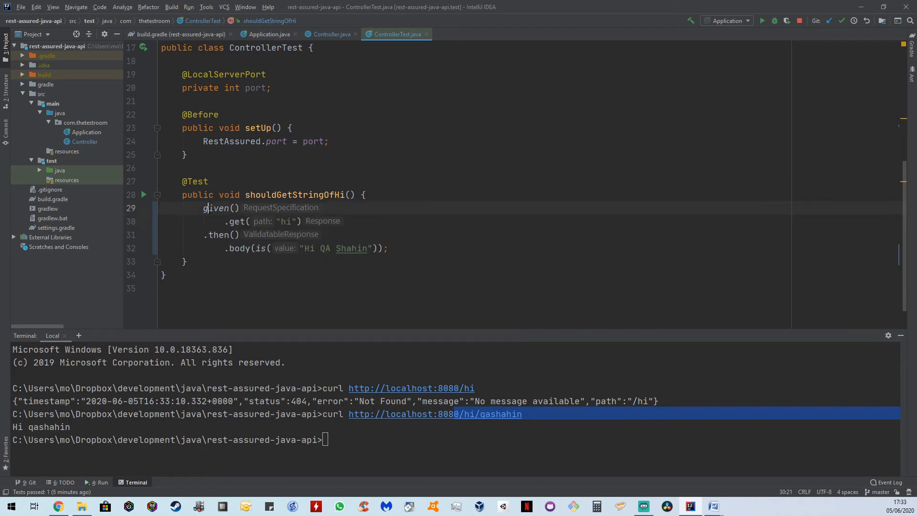
{"action": "type", "text": "whe"}
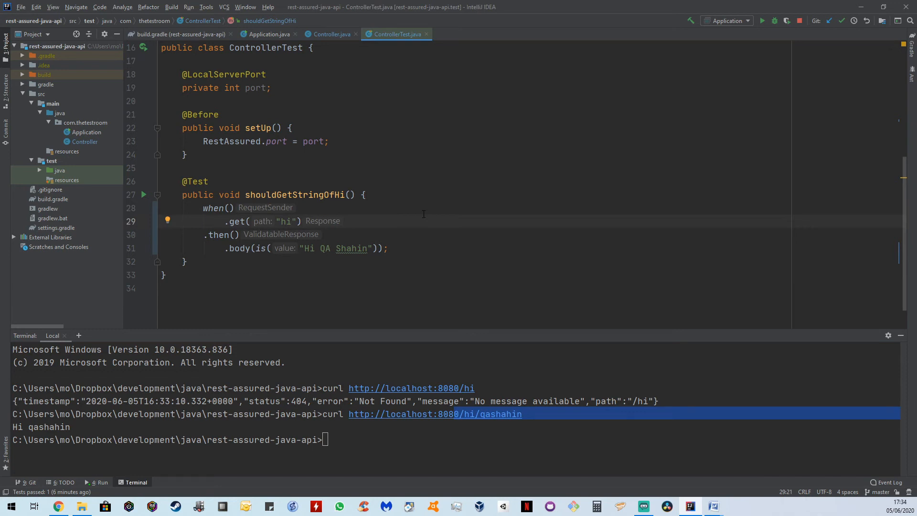
{"action": "type", "text": "/qashahin"}
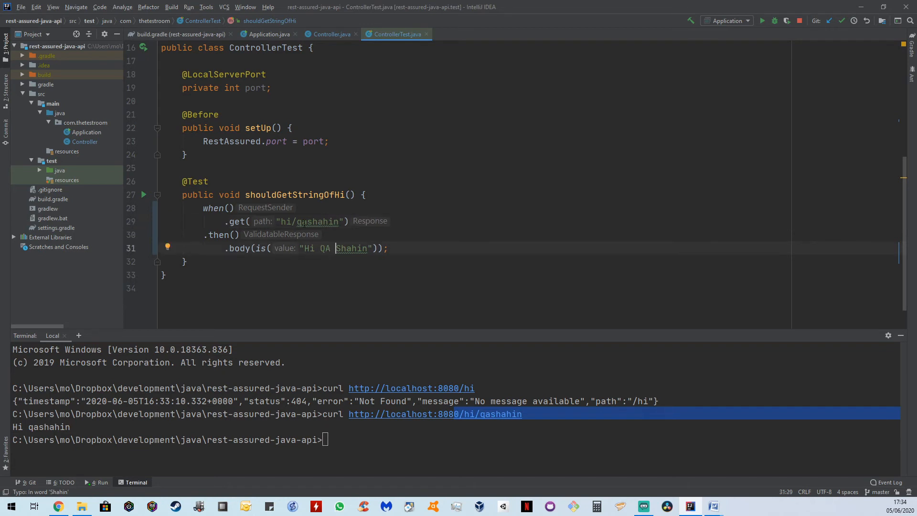
{"action": "double_click", "coordinate": [316, 221]}
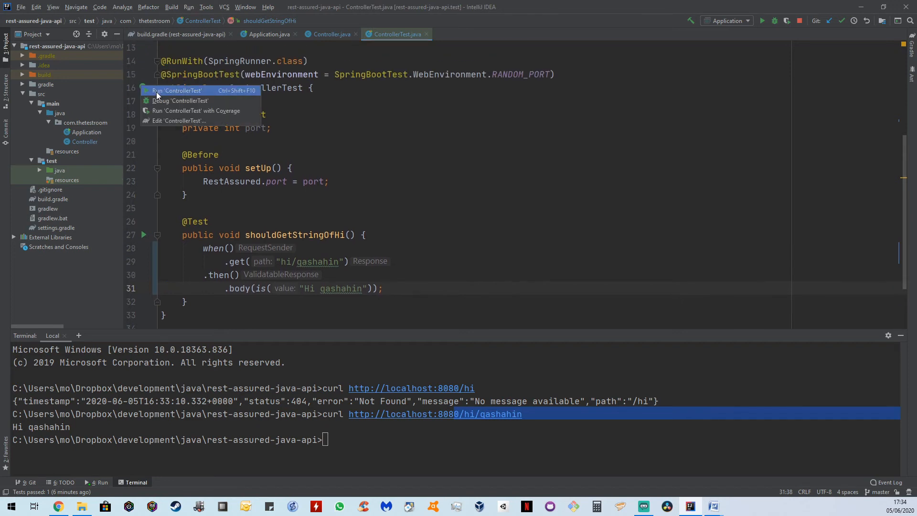
Run ControllerTest twice from the gutter; shouldGetStringOfHi passes after the failed build
{"action": "left_click", "coordinate": [177, 89]}
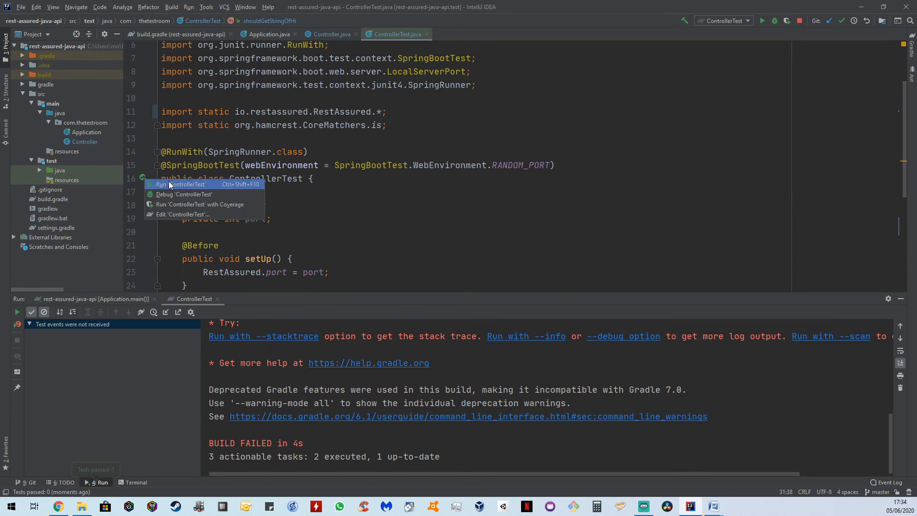
{"action": "left_click", "coordinate": [185, 184]}
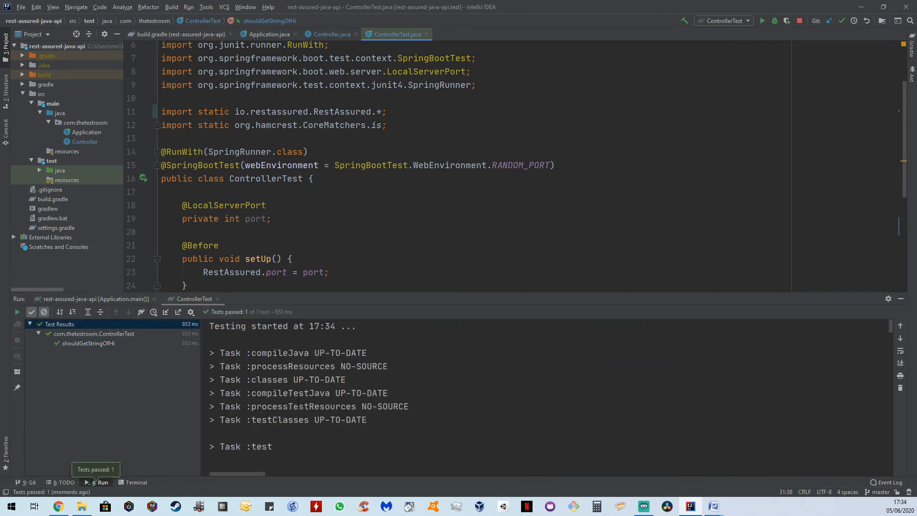
{"action": "scroll", "scroll_direction": "down", "scroll_amount": 3}
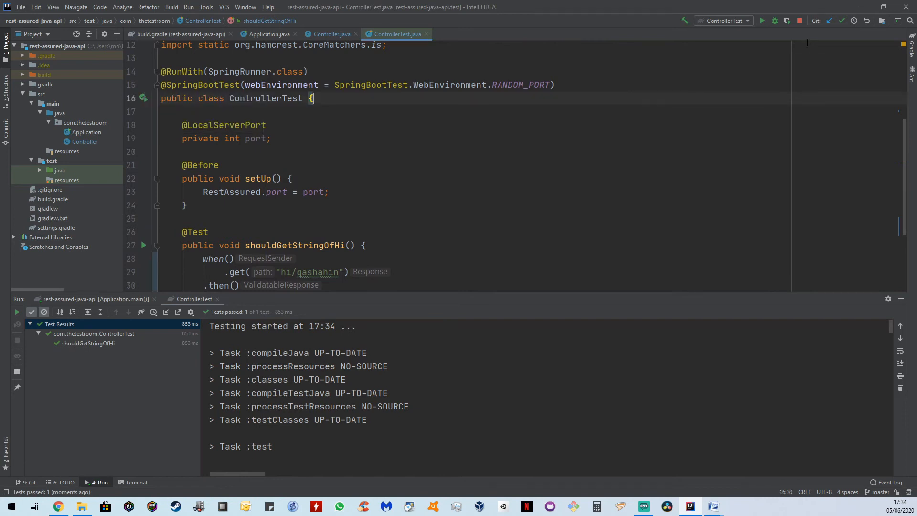
Rerun with the broken expectation and read the "Hi qashahi n" versus Hi qashahin assertion error
{"action": "left_click", "coordinate": [762, 22]}
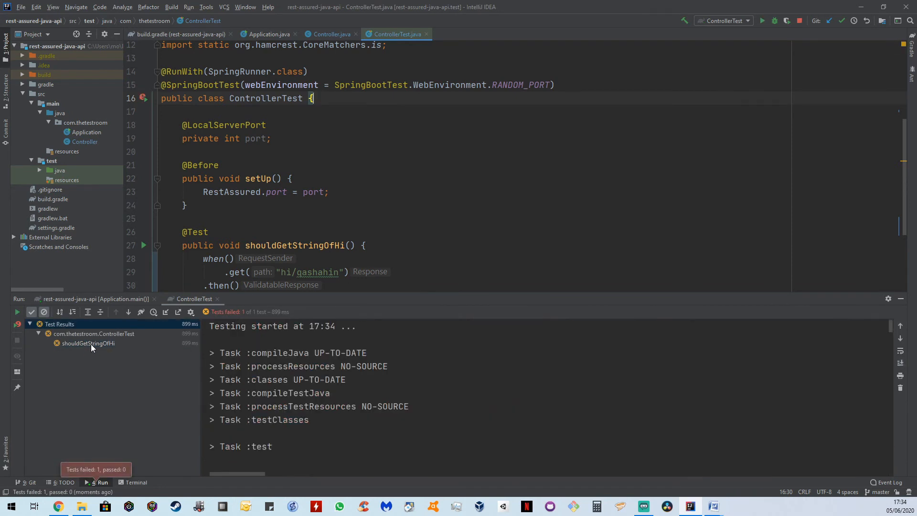
{"action": "left_click", "coordinate": [88, 343]}
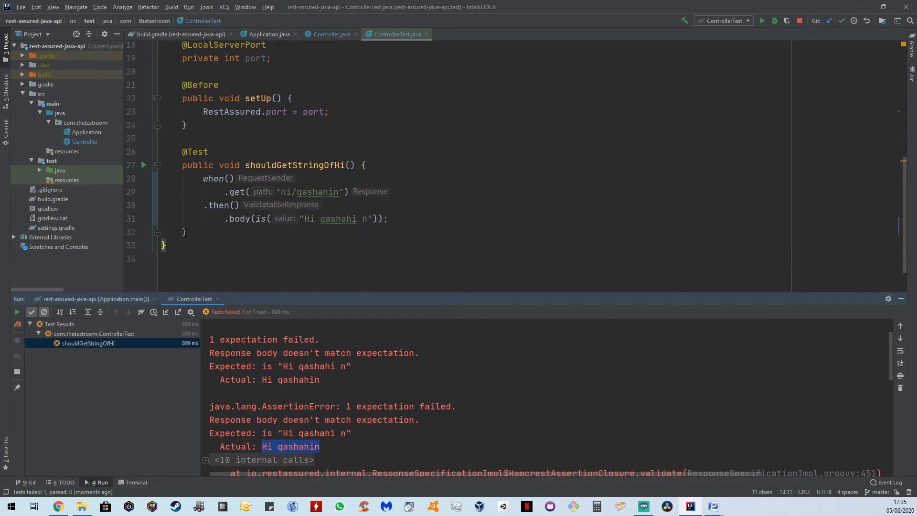
{"action": "left_click_drag", "start_coordinate": [181, 152], "coordinate": [187, 231]}
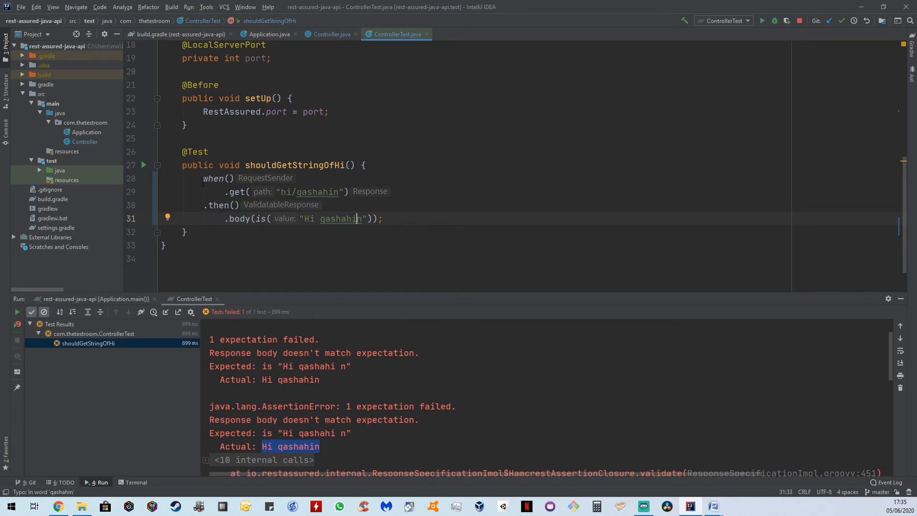
Select the name and request chain in the test to restore the expectation to Hi qashahin
{"action": "double_click", "coordinate": [317, 191]}
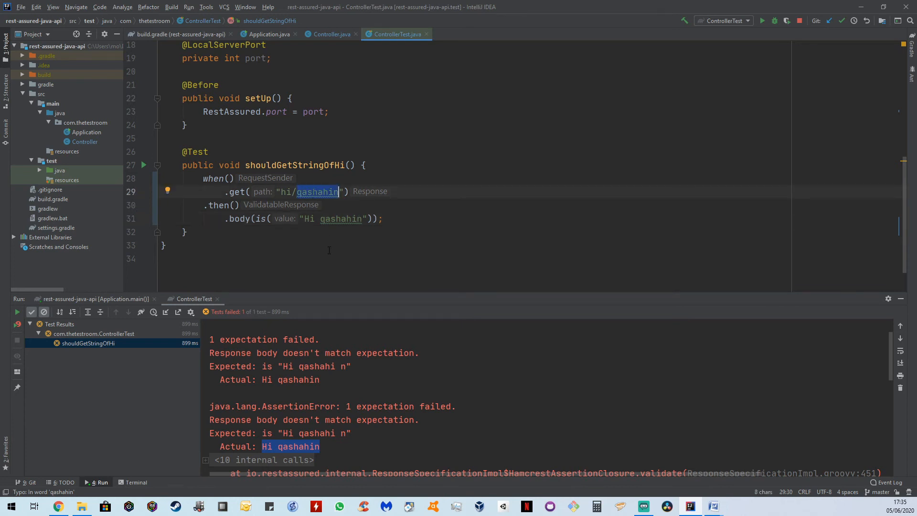
{"action": "left_click_drag", "start_coordinate": [202, 179], "coordinate": [383, 218]}
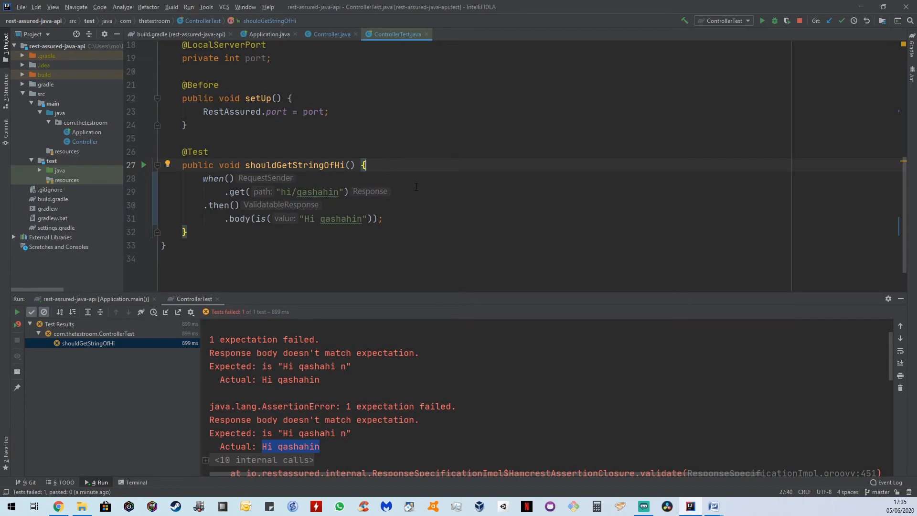
Declare a String variable initialised to "QAShahin" at the start of the test
{"action": "key", "text": "Enter"}
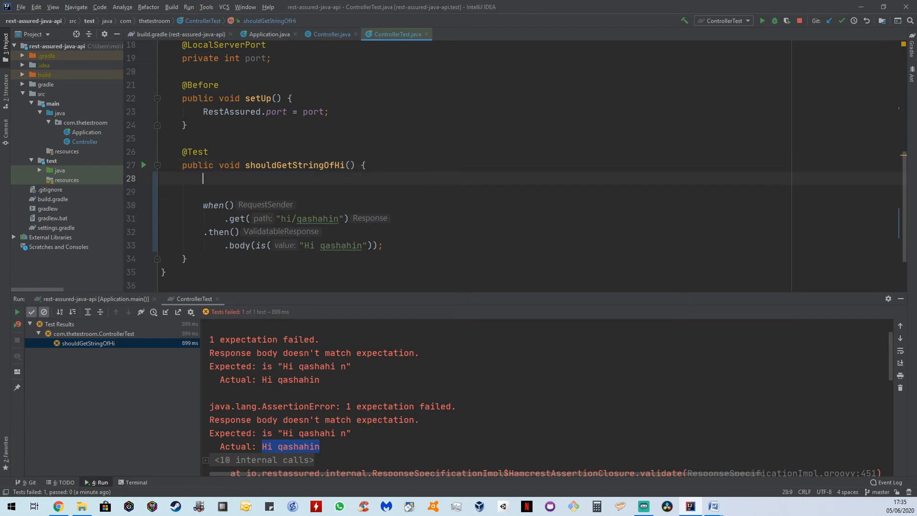
{"action": "type", "text": "Strt"}
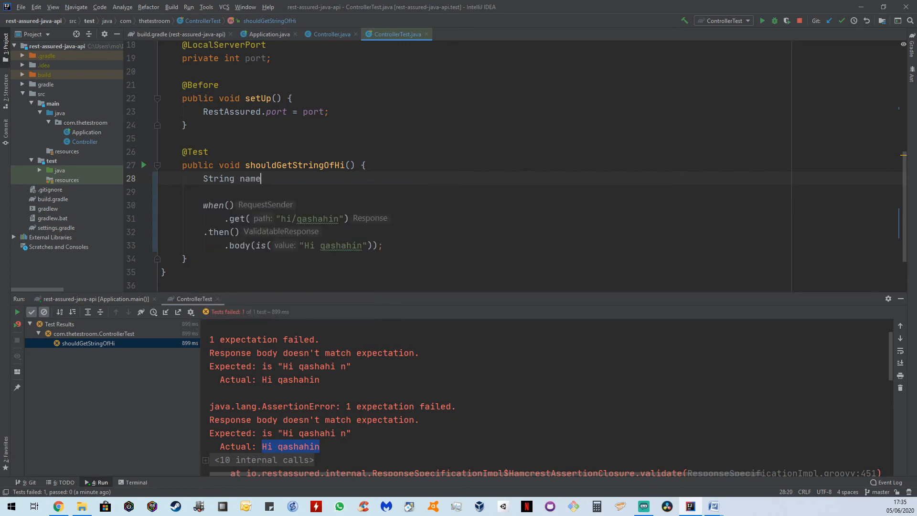
{"action": "type", "text": "="}
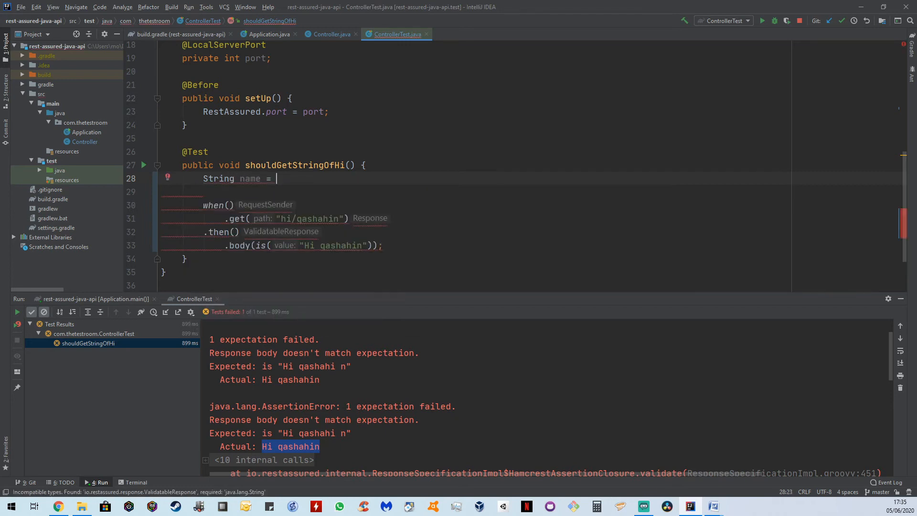
{"action": "type", "text": "\"QAShahin\""}
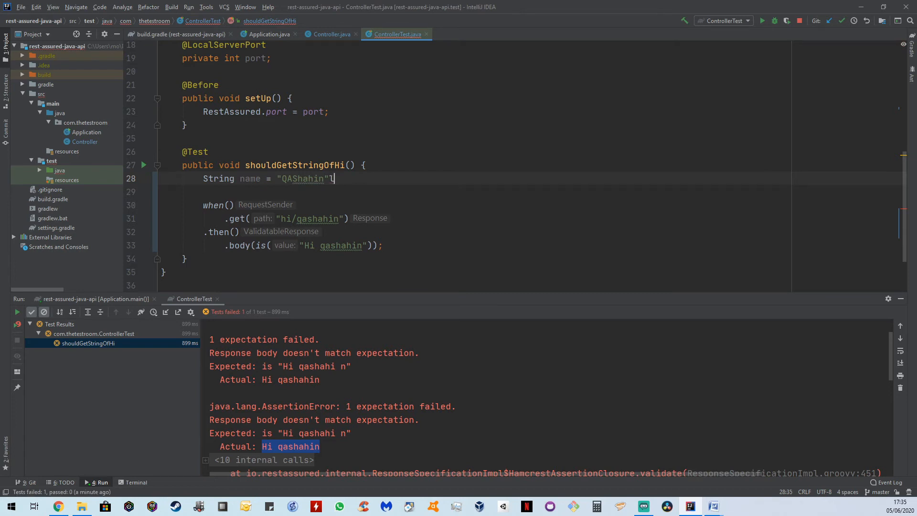
{"action": "type", "text": ";"}
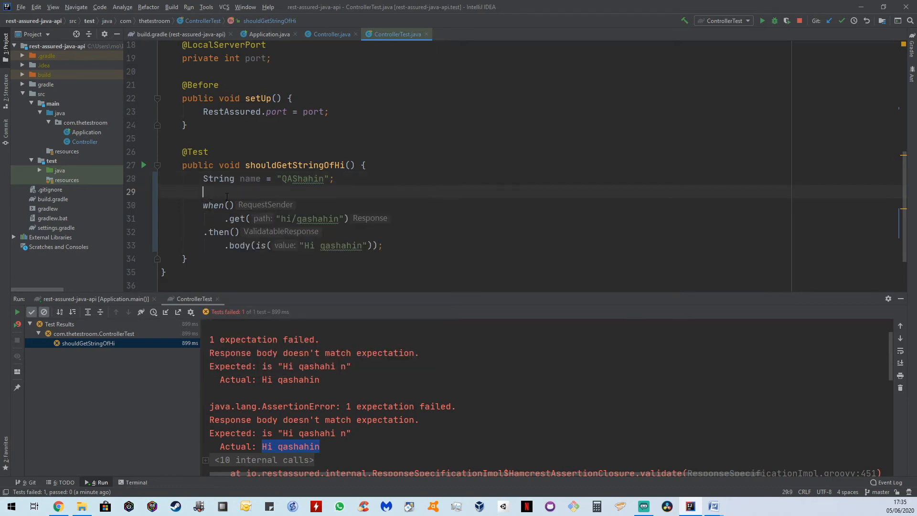
Prefix the chain with given().pathParam(...) and check the path variable name in Controller
{"action": "type", "text": "given"}
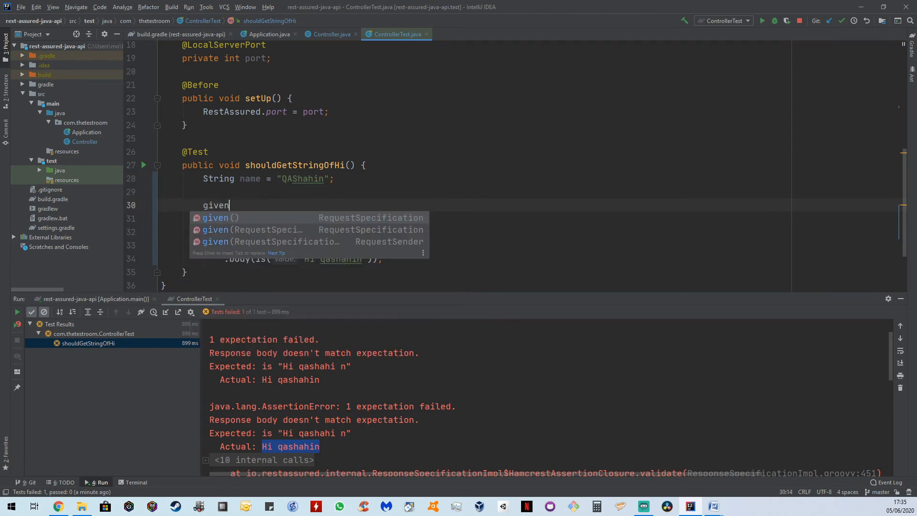
{"action": "key", "text": "Enter"}
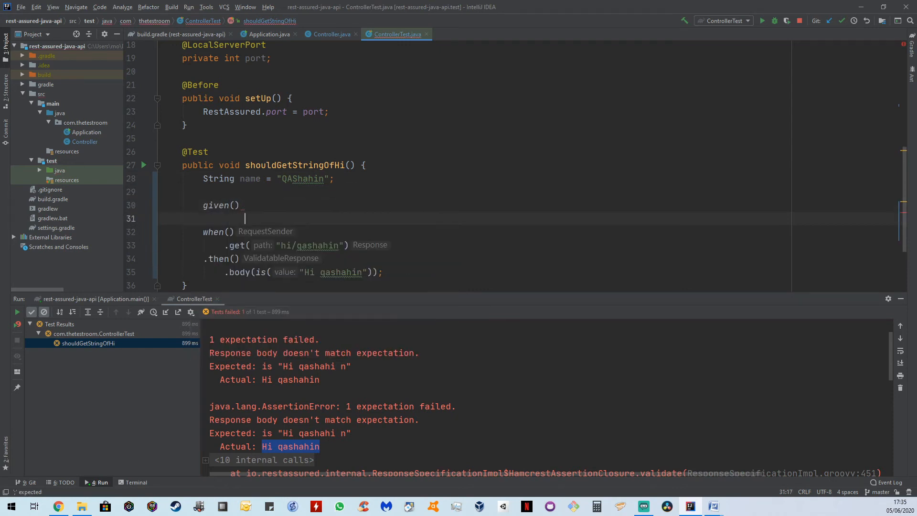
{"action": "type", "text": "."}
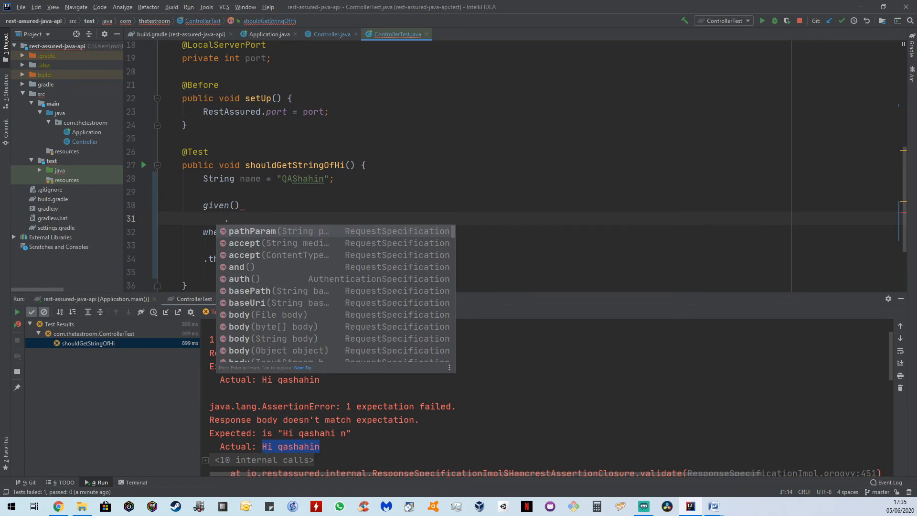
{"action": "left_click", "coordinate": [252, 230]}
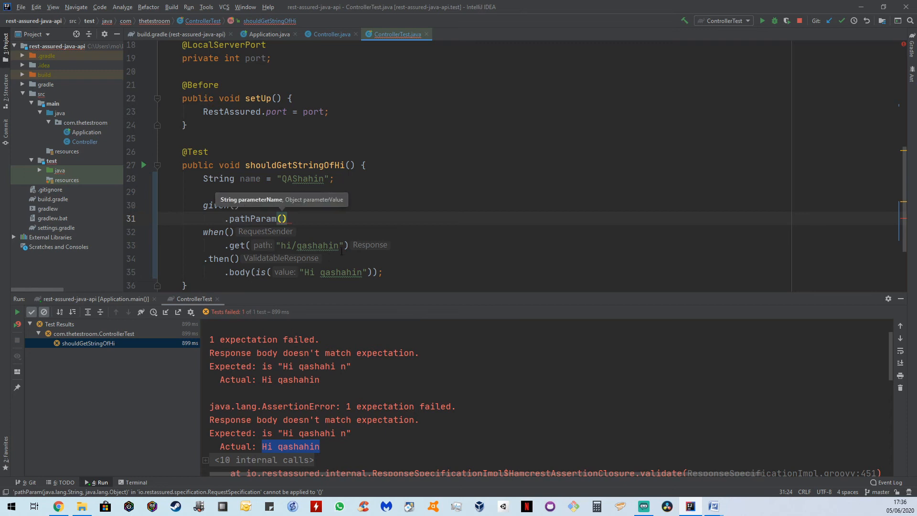
{"action": "double_click", "coordinate": [315, 244]}
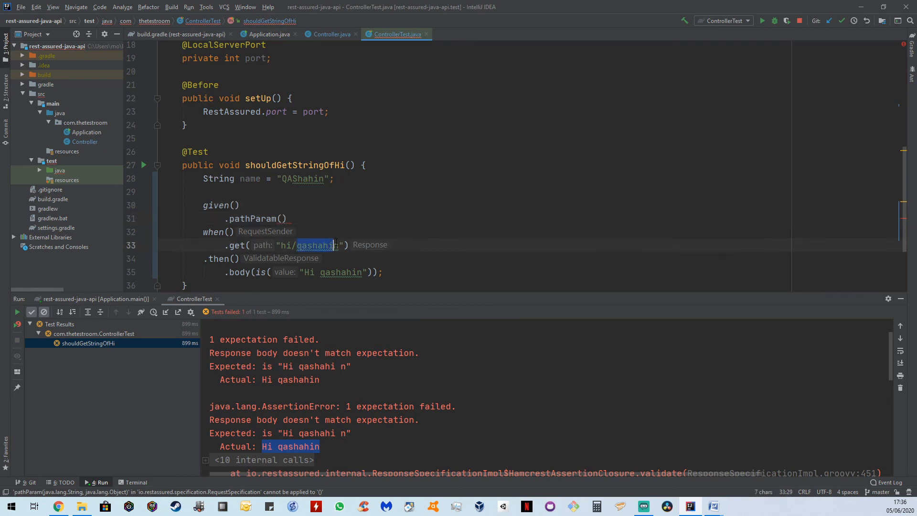
{"action": "type", "text": "name\""}
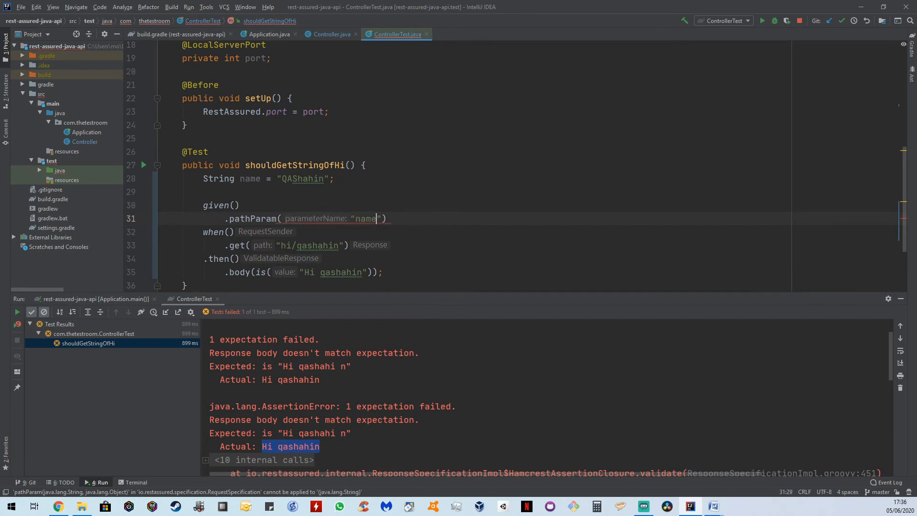
{"action": "left_click", "coordinate": [329, 35]}
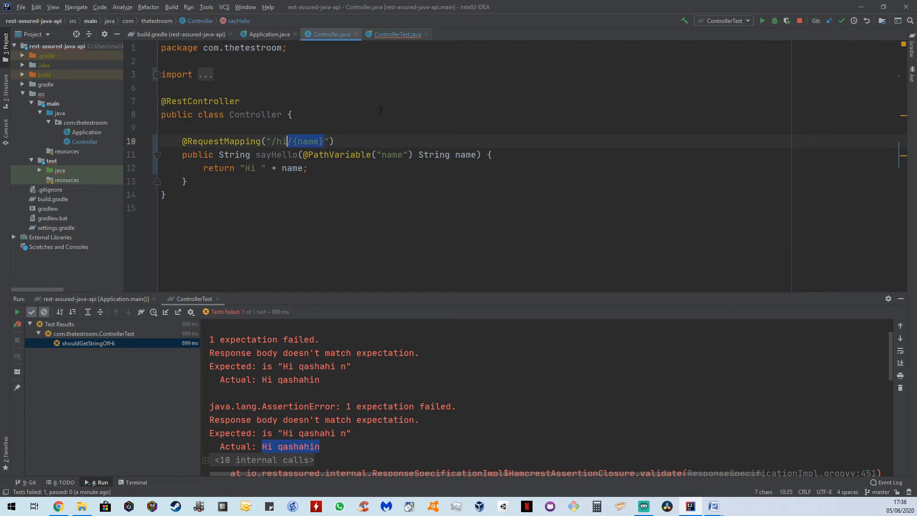
{"action": "left_click", "coordinate": [399, 35]}
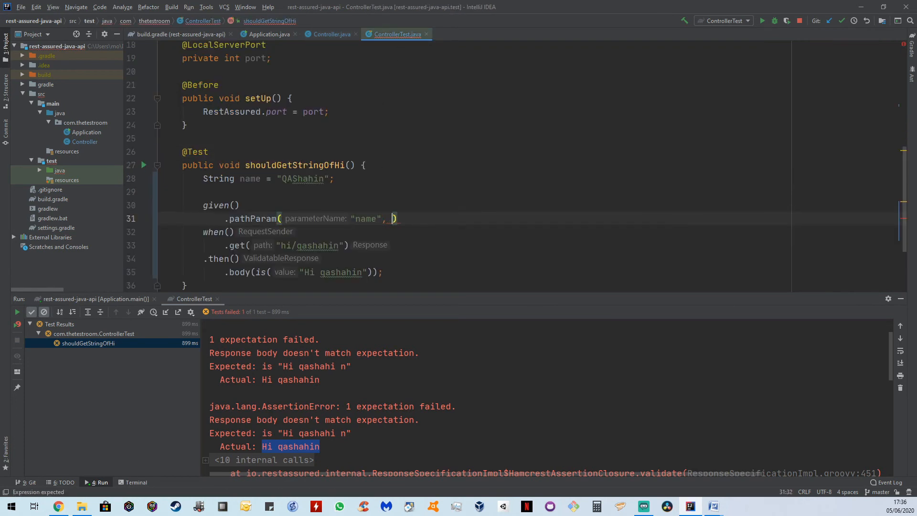
Rename the variable to name, change the path to hi/{name} and the body to "Hi " + name
{"action": "double_click", "coordinate": [249, 179]}
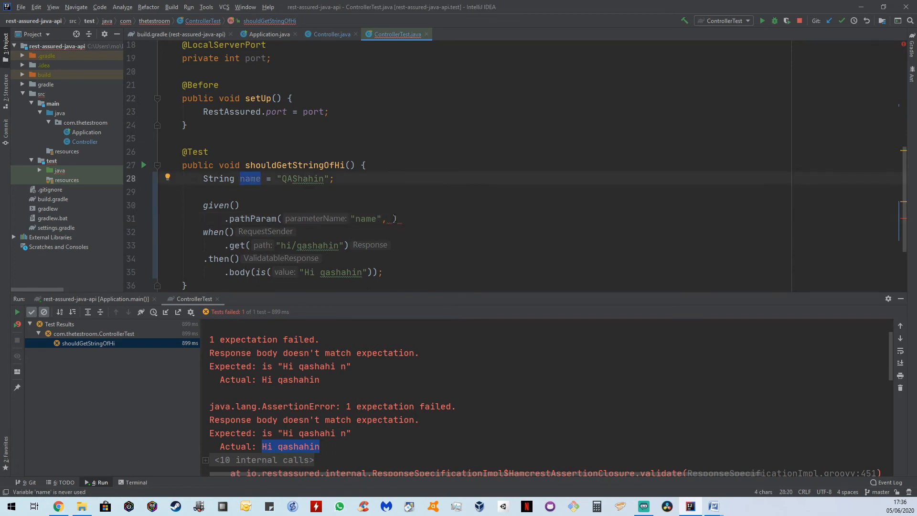
{"action": "type", "text": "name"}
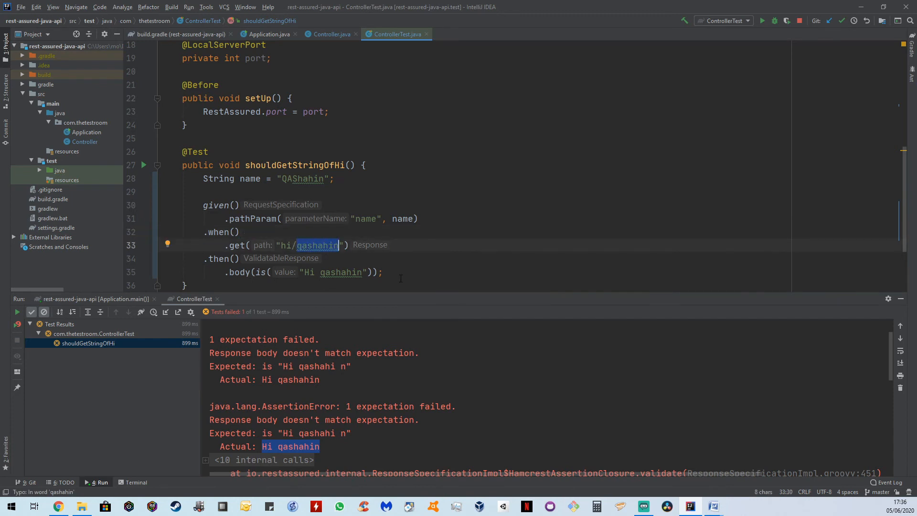
{"action": "key", "text": "Delete"}
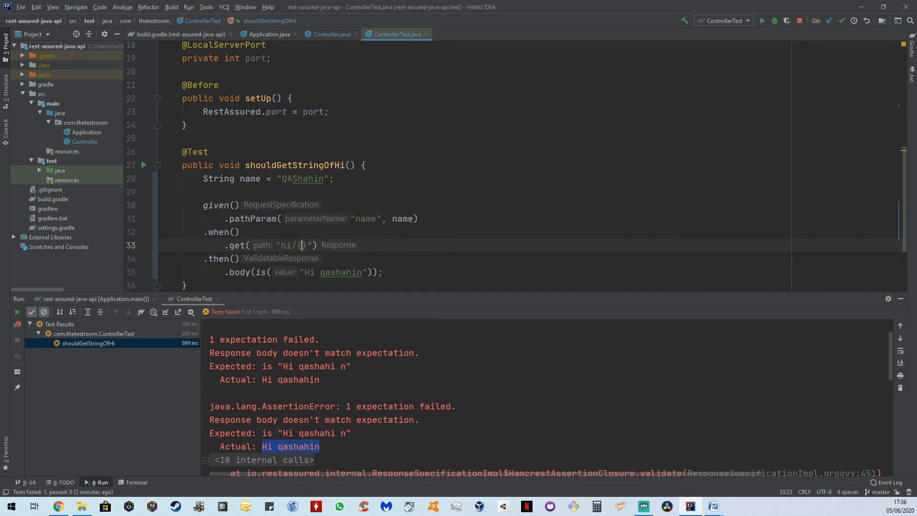
{"action": "type", "text": "name"}
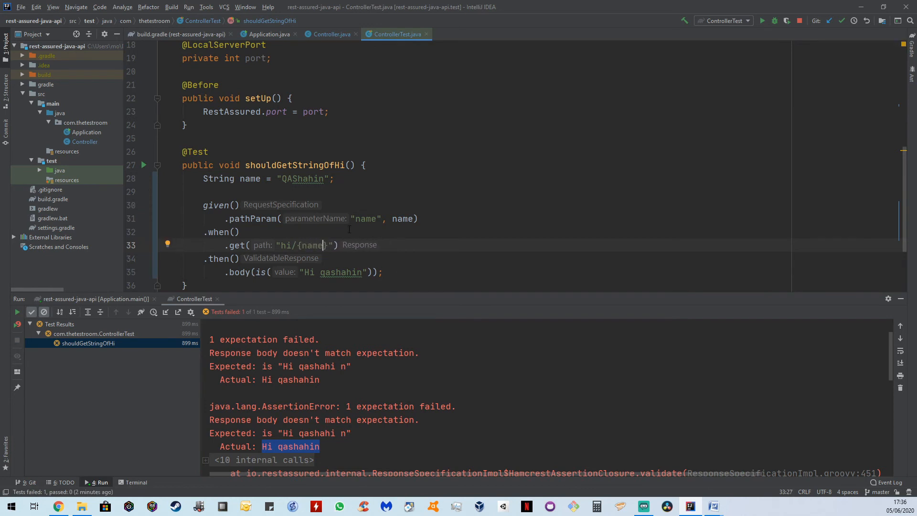
{"action": "double_click", "coordinate": [311, 245]}
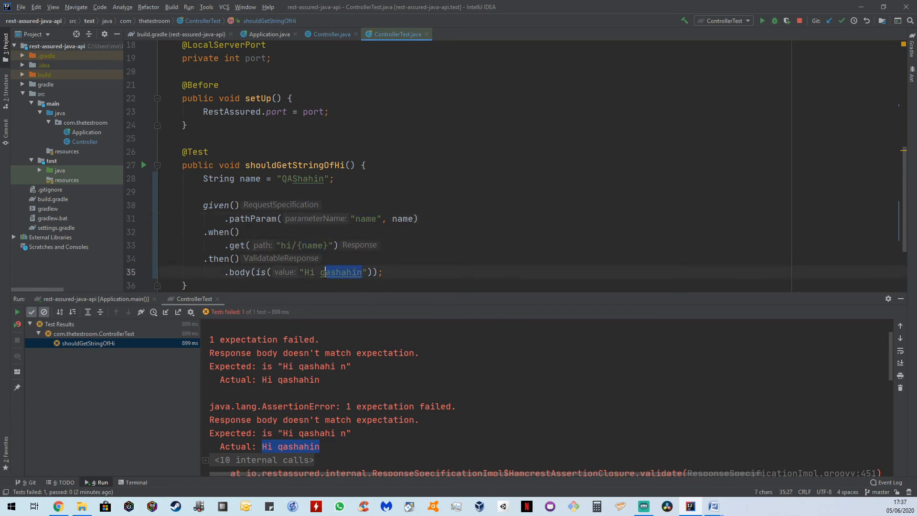
{"action": "key", "text": "Delete"}
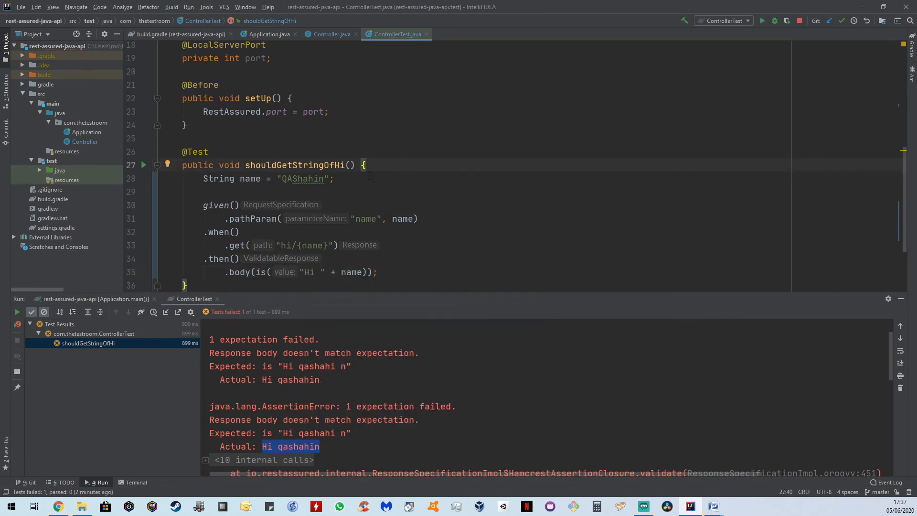
Inspect the pathParam("name", name) call before rerunning ControllerTest, which now passes
{"action": "scroll", "scroll_direction": "down", "scroll_amount": 3}
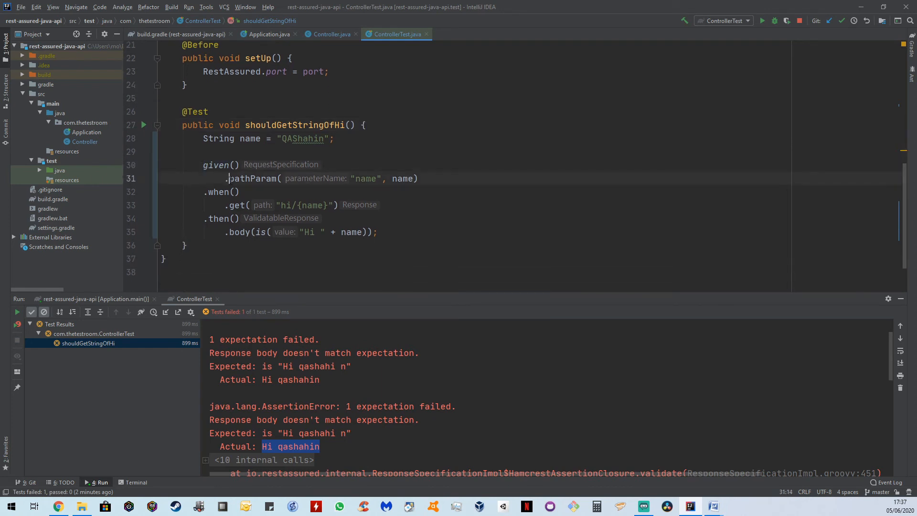
{"action": "double_click", "coordinate": [253, 178]}
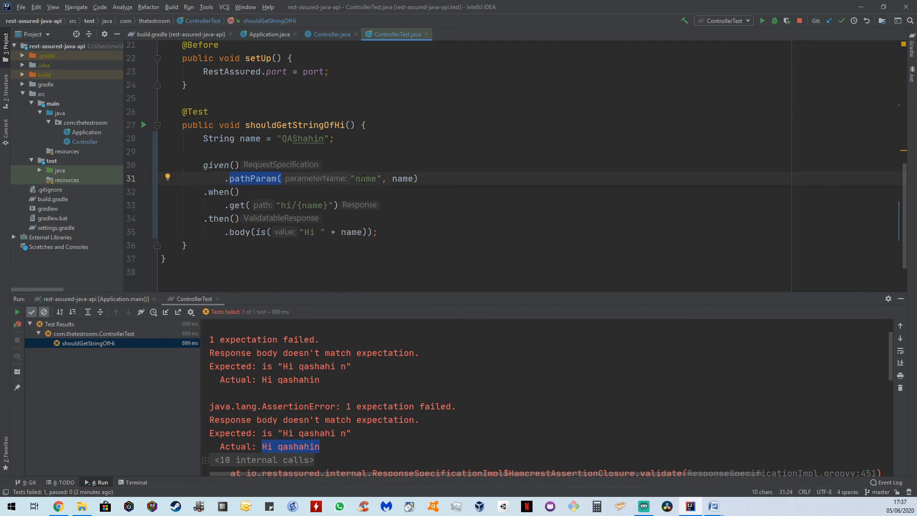
{"action": "double_click", "coordinate": [365, 179]}
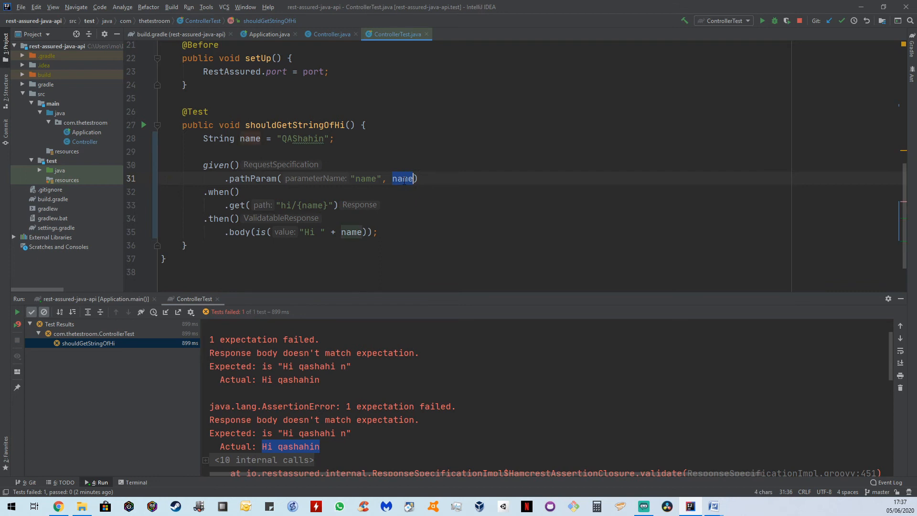
{"action": "double_click", "coordinate": [303, 138]}
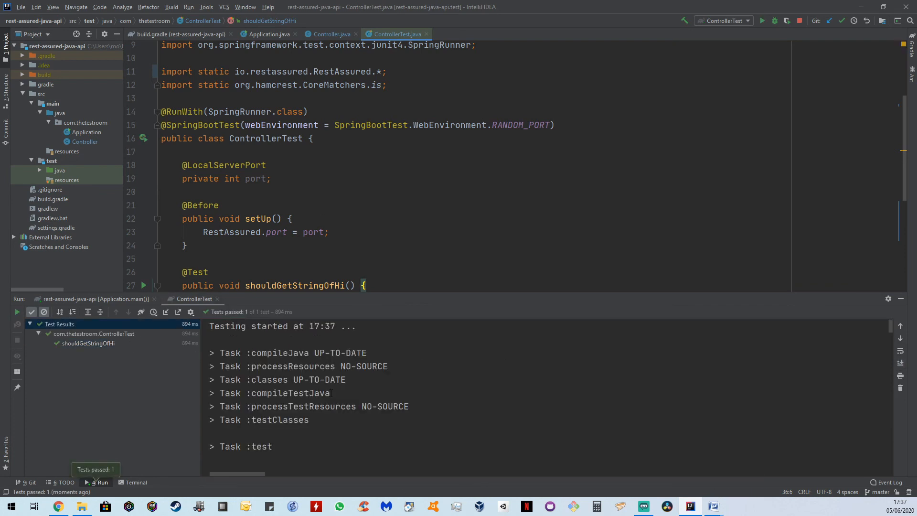
Add an extra space after Hi, rerun, and mark the doubled space in the "Hi QAShahin" failure
{"action": "scroll", "scroll_direction": "down", "scroll_amount": 3}
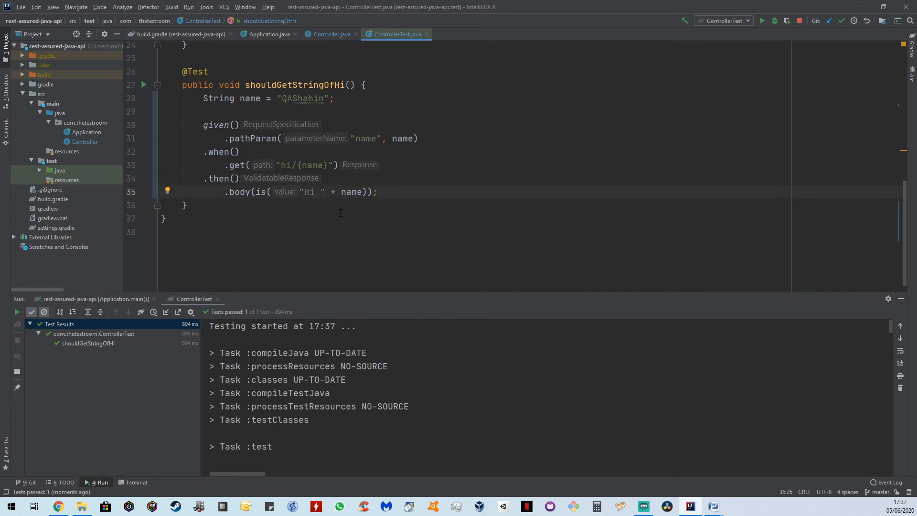
{"action": "left_click", "coordinate": [320, 192]}
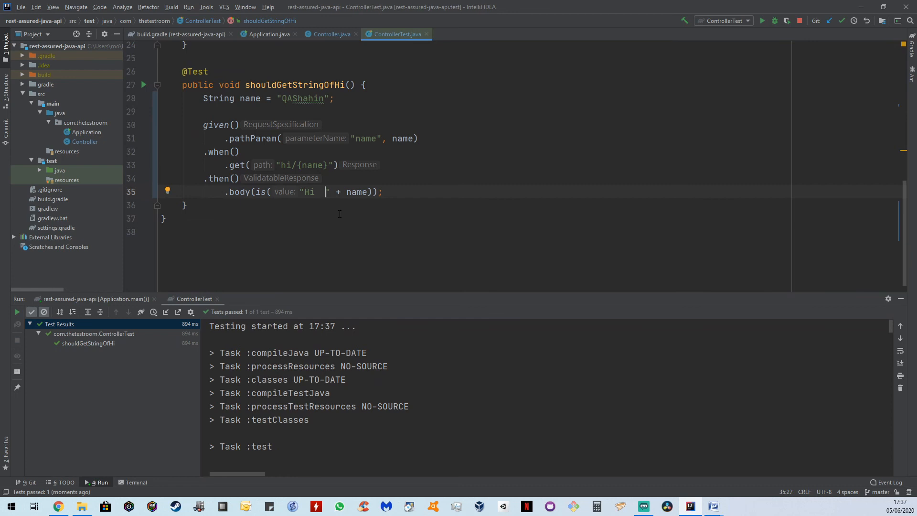
{"action": "left_click", "coordinate": [762, 21]}
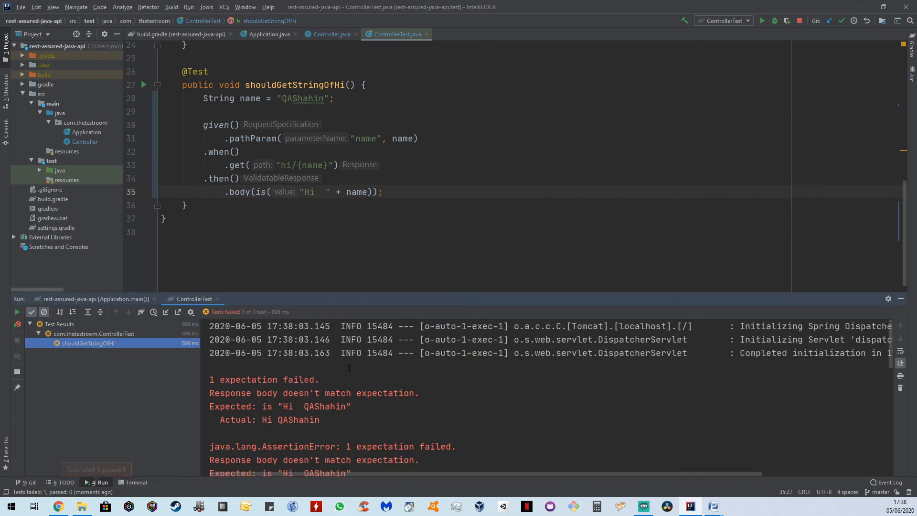
{"action": "scroll", "scroll_direction": "down", "scroll_amount": 3}
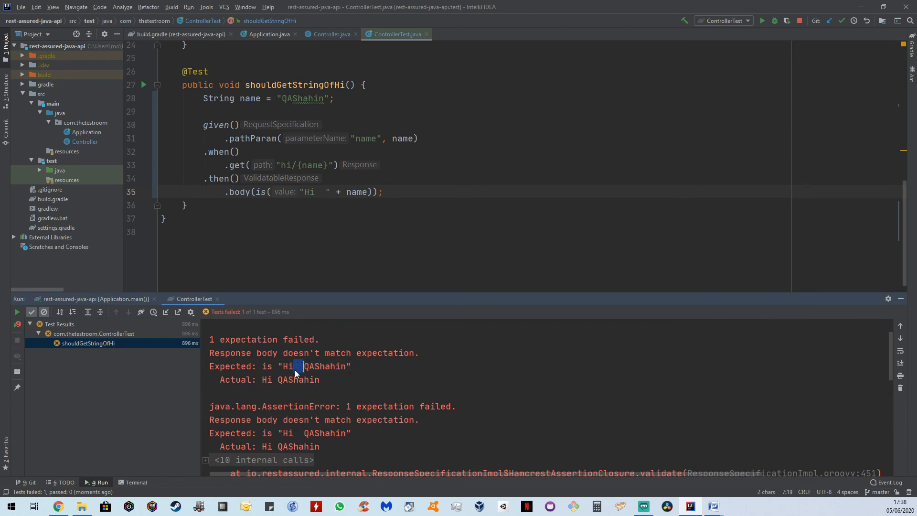
{"action": "left_click_drag", "start_coordinate": [262, 379], "coordinate": [320, 379]}
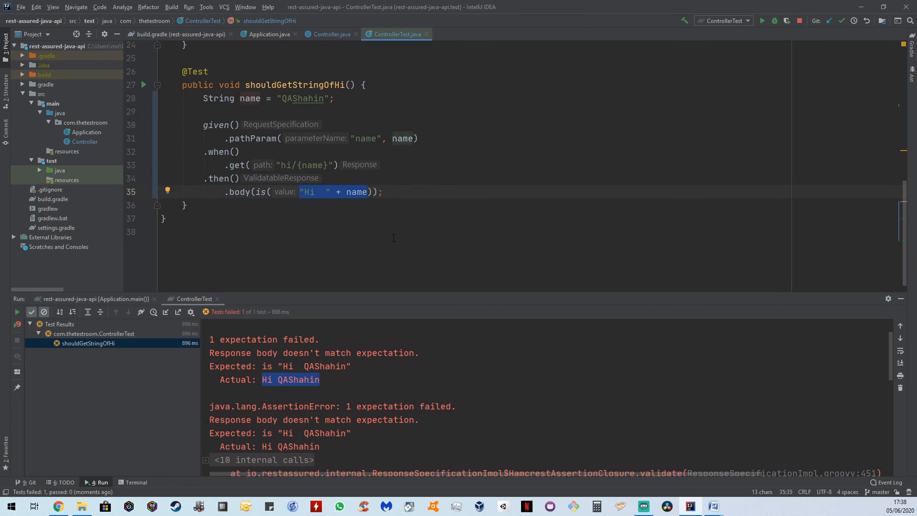
Replace the concatenation with String.format("Hi %s", name) in the body assertion
{"action": "type", "text": "Strin"}
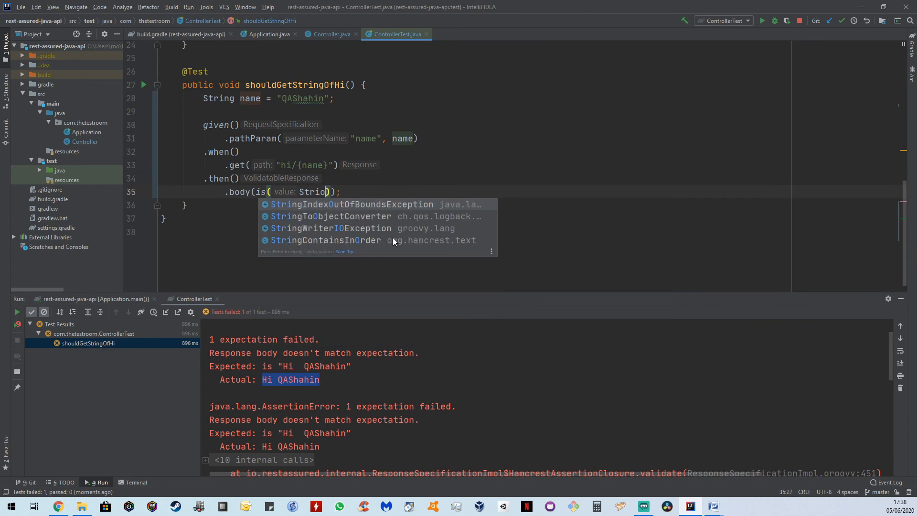
{"action": "type", "text": "g.f"}
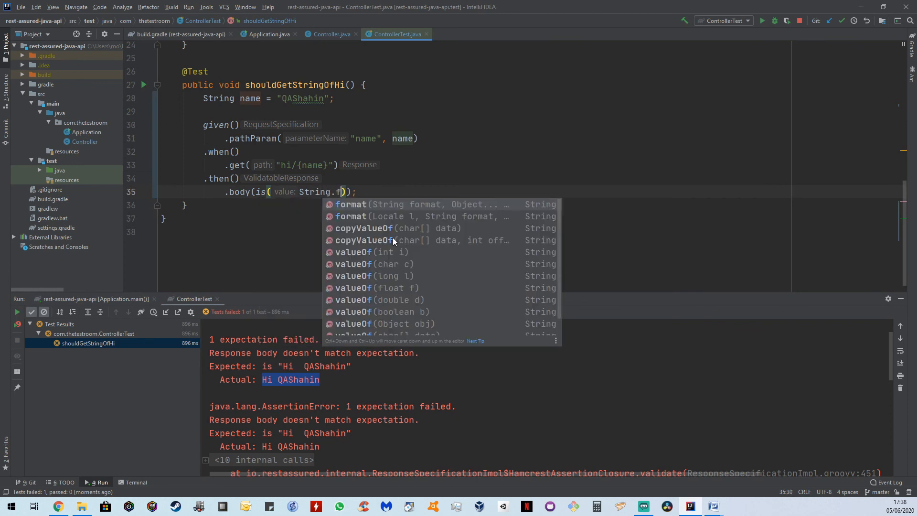
{"action": "left_click", "coordinate": [350, 205]}
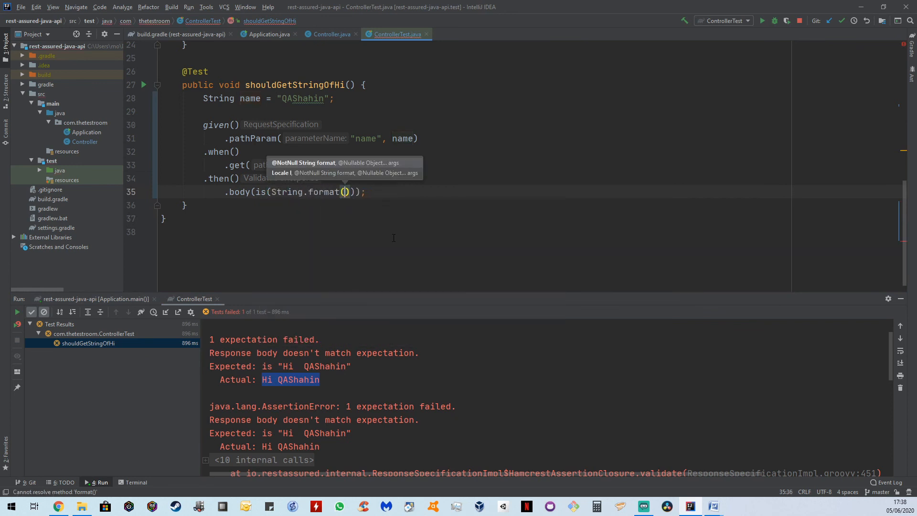
{"action": "type", "text": "hel\""}
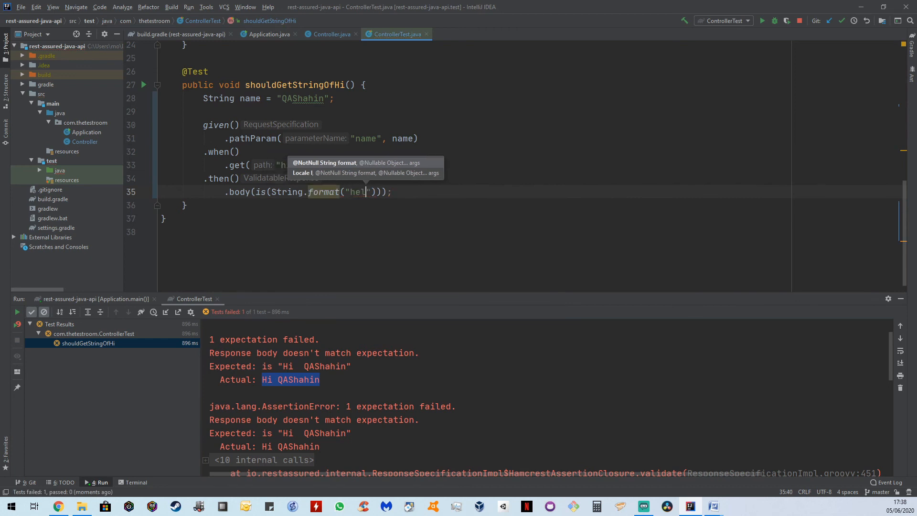
{"action": "type", "text": "Hi"}
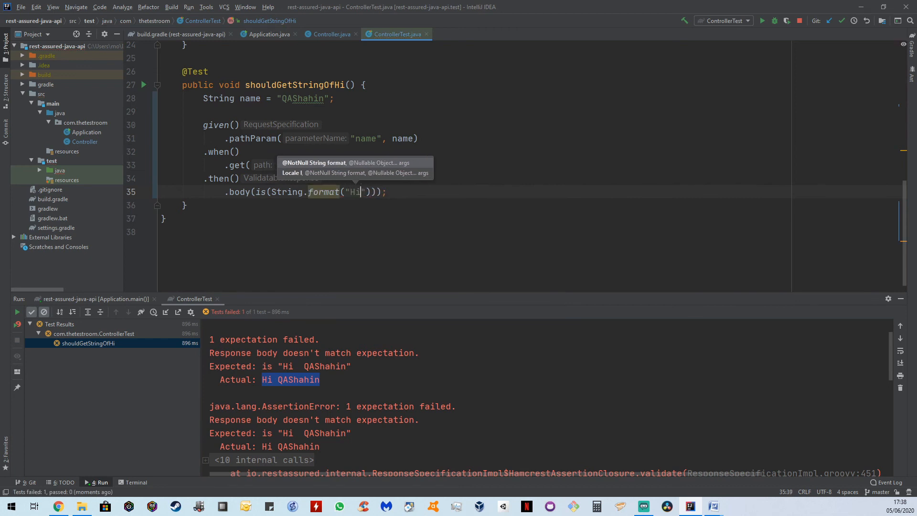
{"action": "type", "text": "%"}
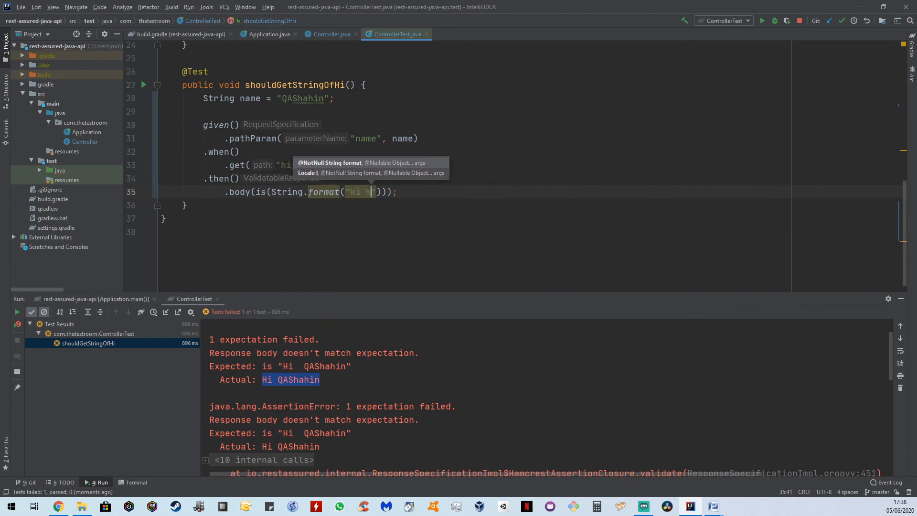
{"action": "type", "text": "s"}
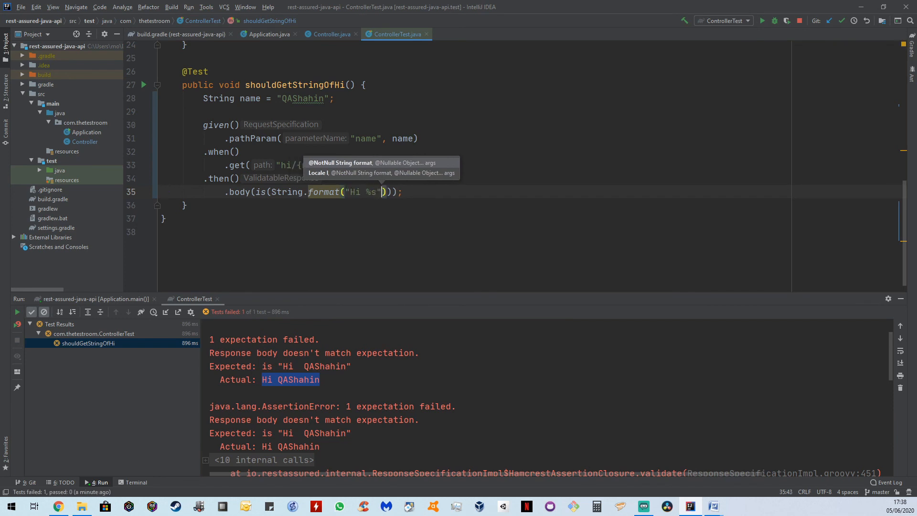
{"action": "type", "text": ", name"}
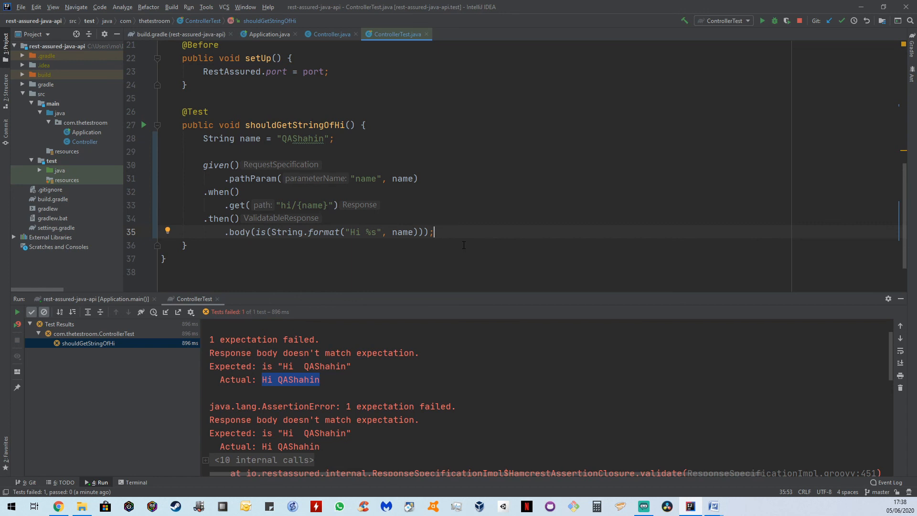
{"action": "mouse_move", "coordinate": [371, 256]}
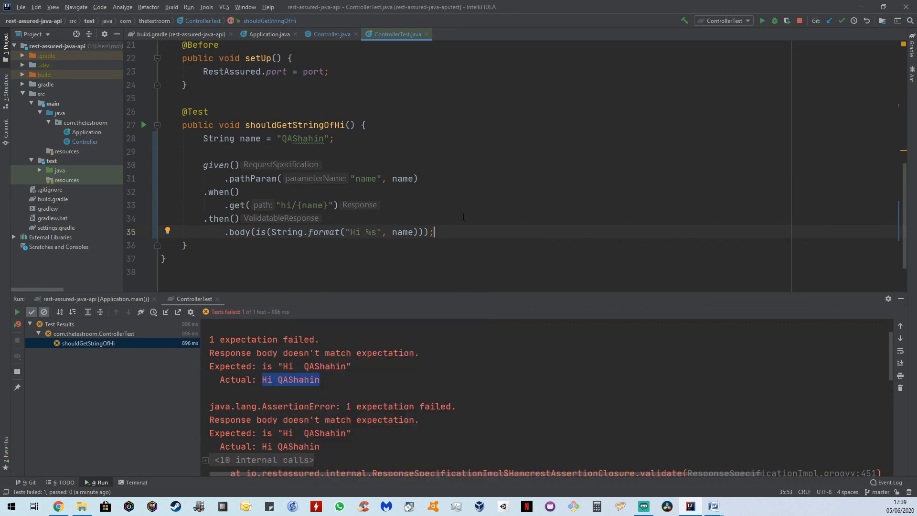
{"action": "mouse_move", "coordinate": [139, 353]}
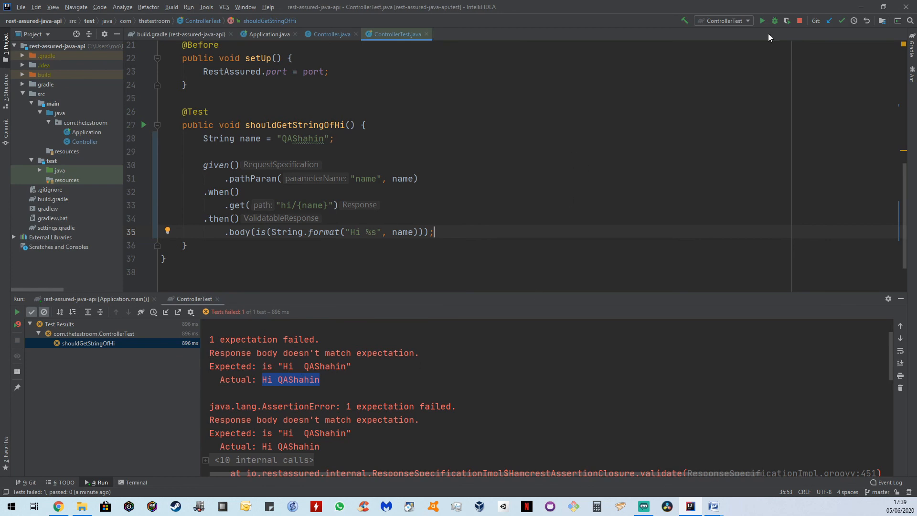
Rerun ControllerTest to see Tests passed: 1, then view the Application class
{"action": "left_click", "coordinate": [765, 21]}
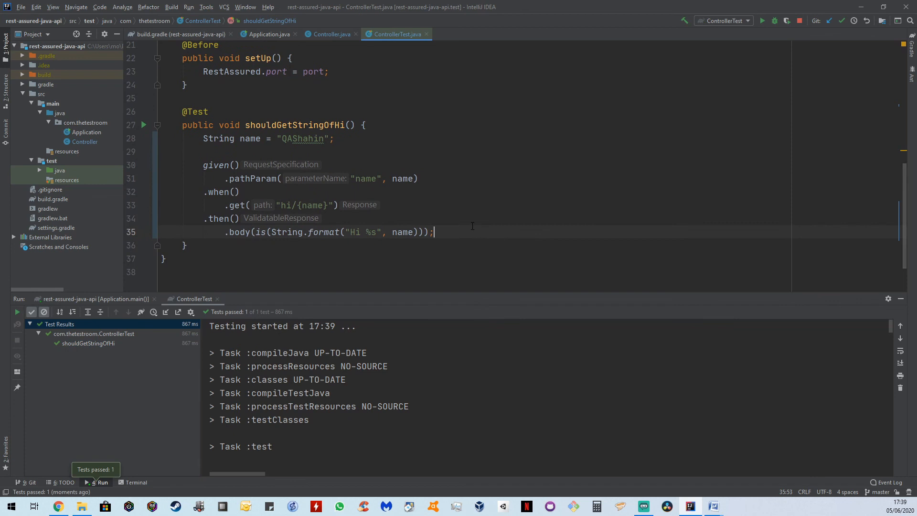
{"action": "left_click", "coordinate": [266, 34]}
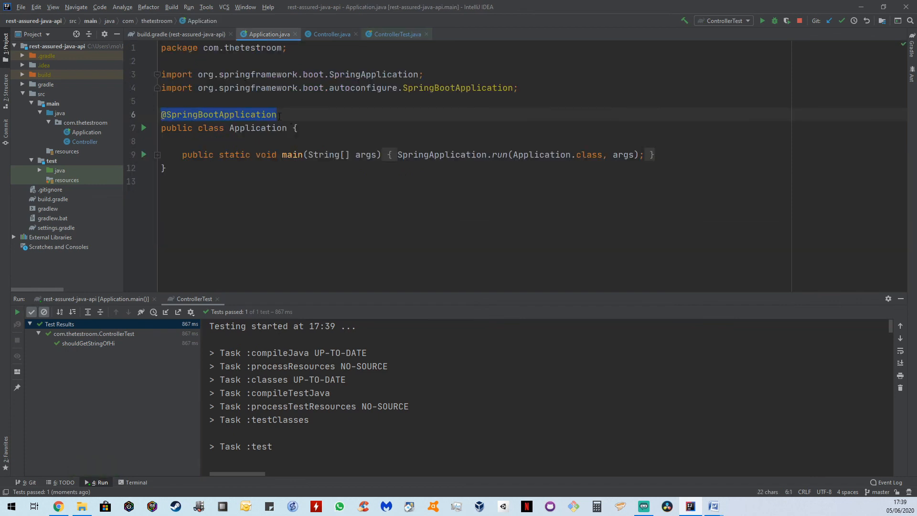
{"action": "left_click", "coordinate": [330, 34]}
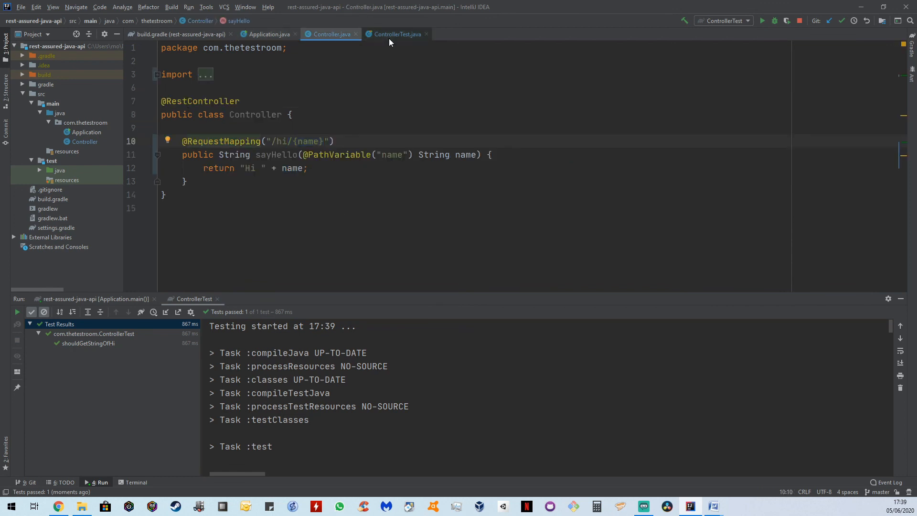
{"action": "left_click", "coordinate": [397, 34]}
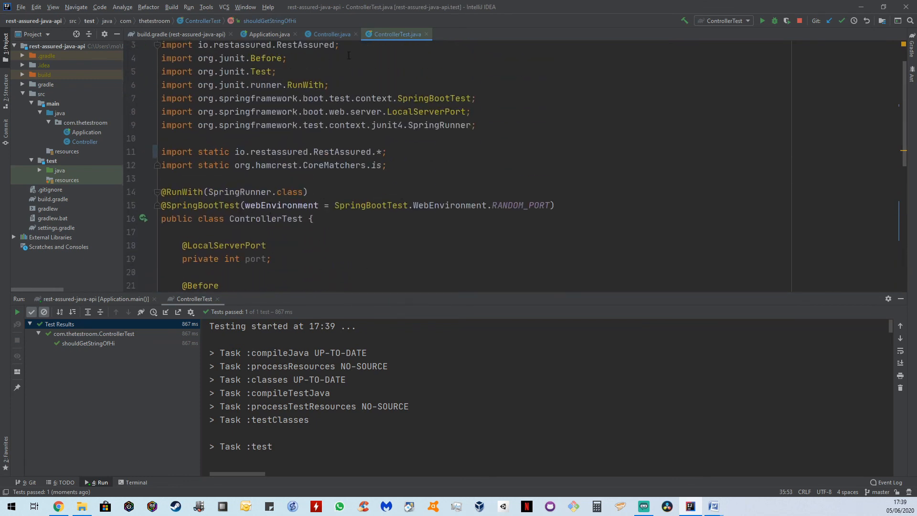
{"action": "left_click", "coordinate": [330, 35]}
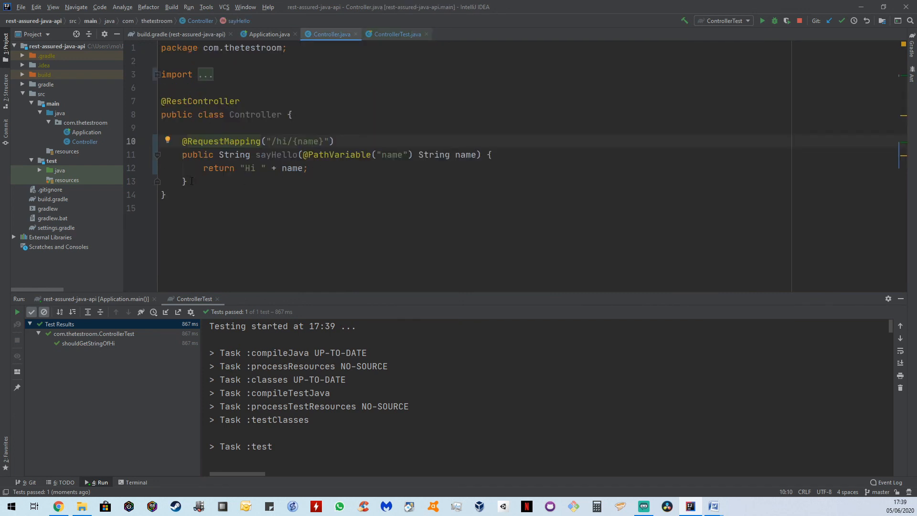
{"action": "left_click", "coordinate": [397, 35]}
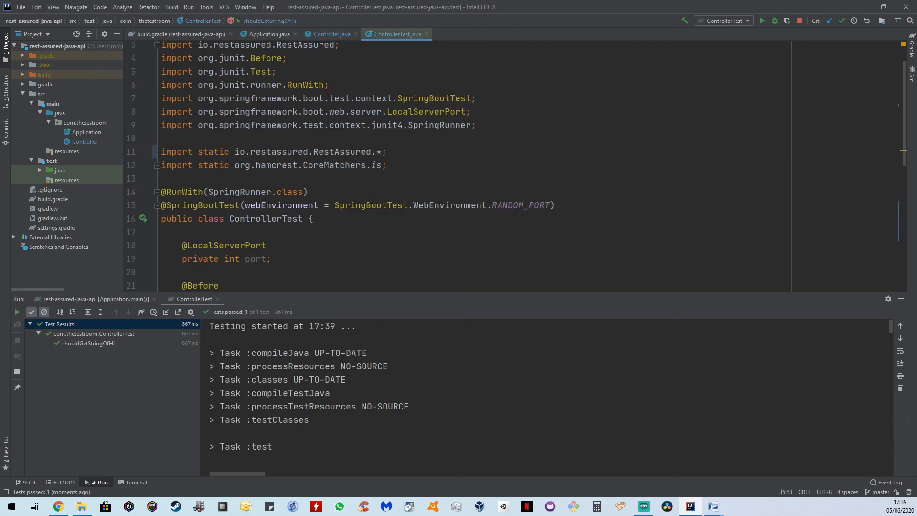
{"action": "scroll", "scroll_direction": "down", "scroll_amount": 3}
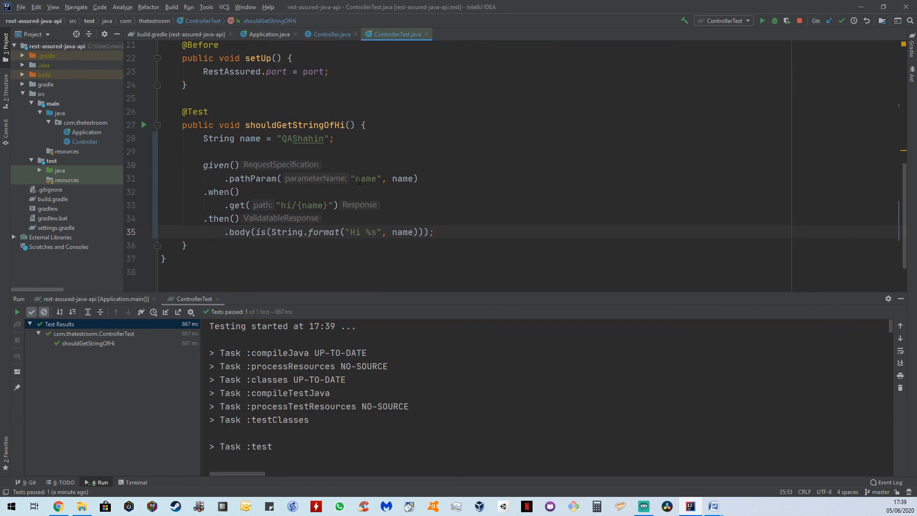
{"action": "double_click", "coordinate": [364, 178]}
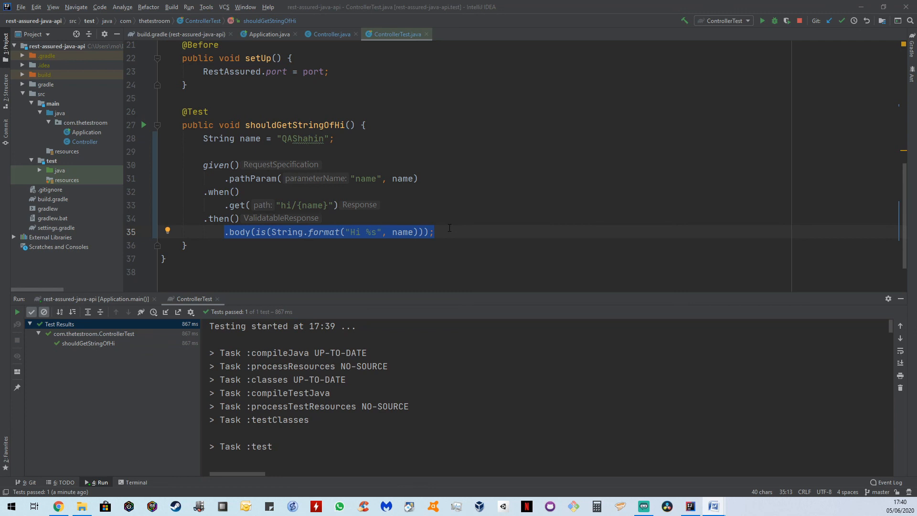
{"action": "mouse_move", "coordinate": [446, 234]}
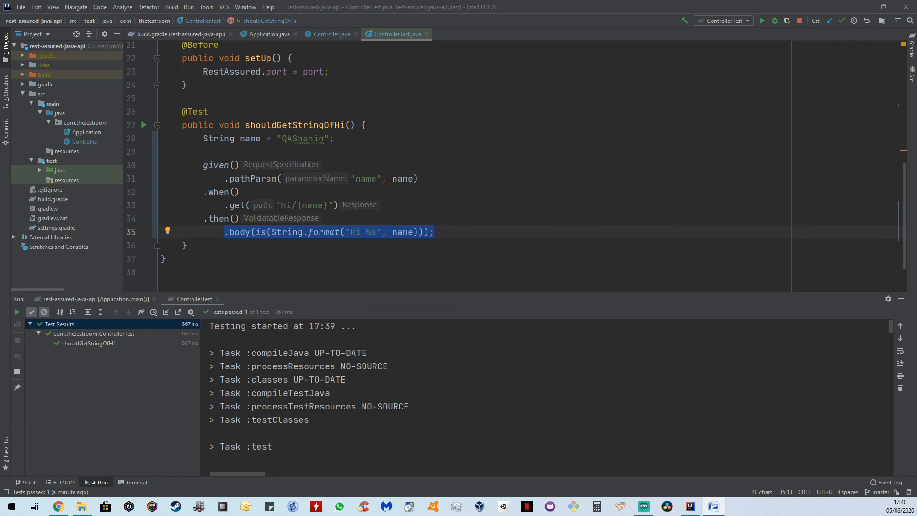